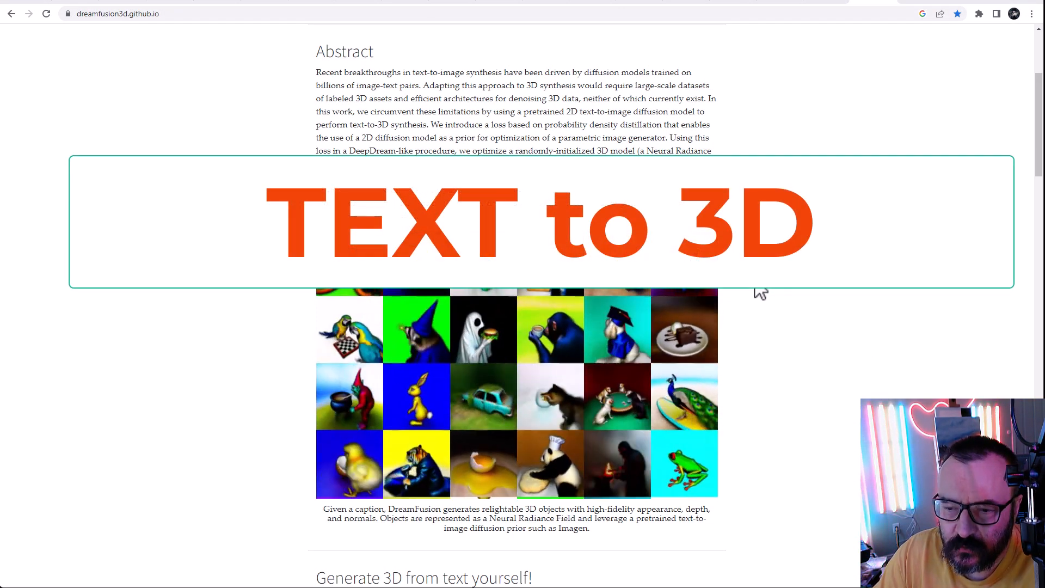
Scroll past the example objects, scene composition and downloadable models to the method explanation and citation
{"action": "scroll", "scroll_direction": "down", "scroll_amount": 3}
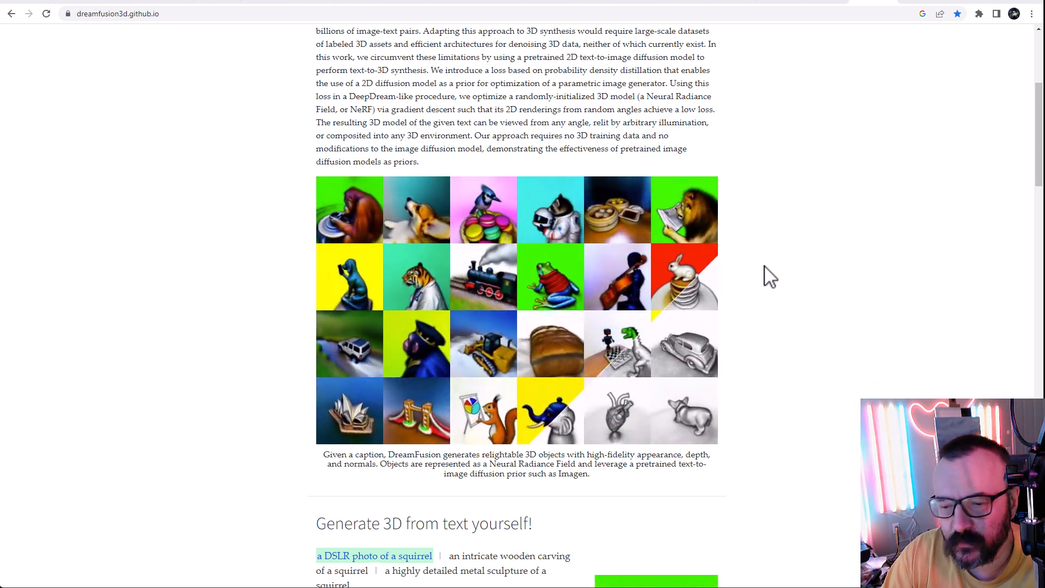
{"action": "scroll", "scroll_direction": "down", "scroll_amount": 3}
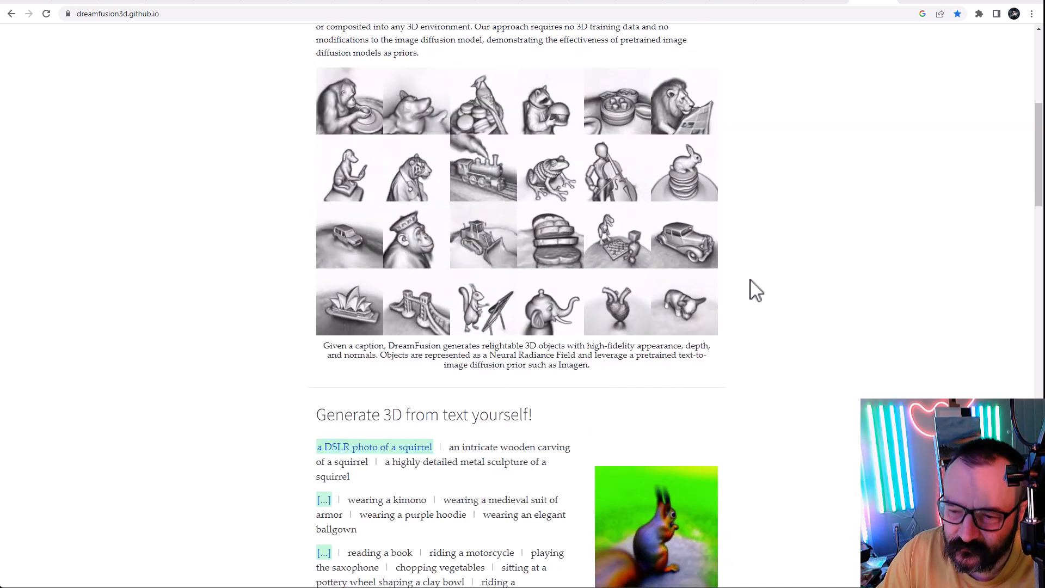
{"action": "scroll", "scroll_direction": "down", "scroll_amount": 3}
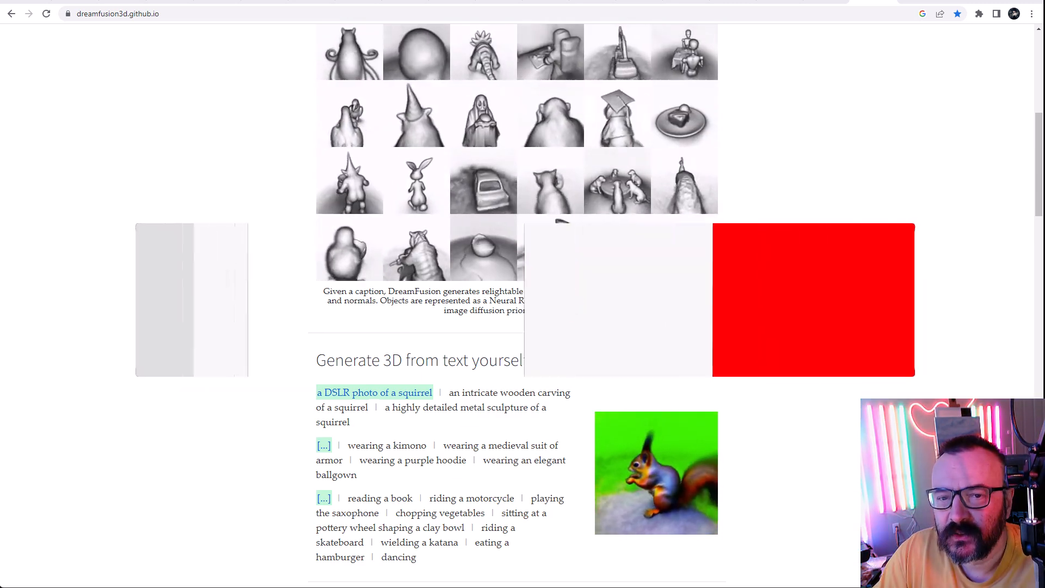
{"action": "scroll", "scroll_direction": "down", "scroll_amount": 3}
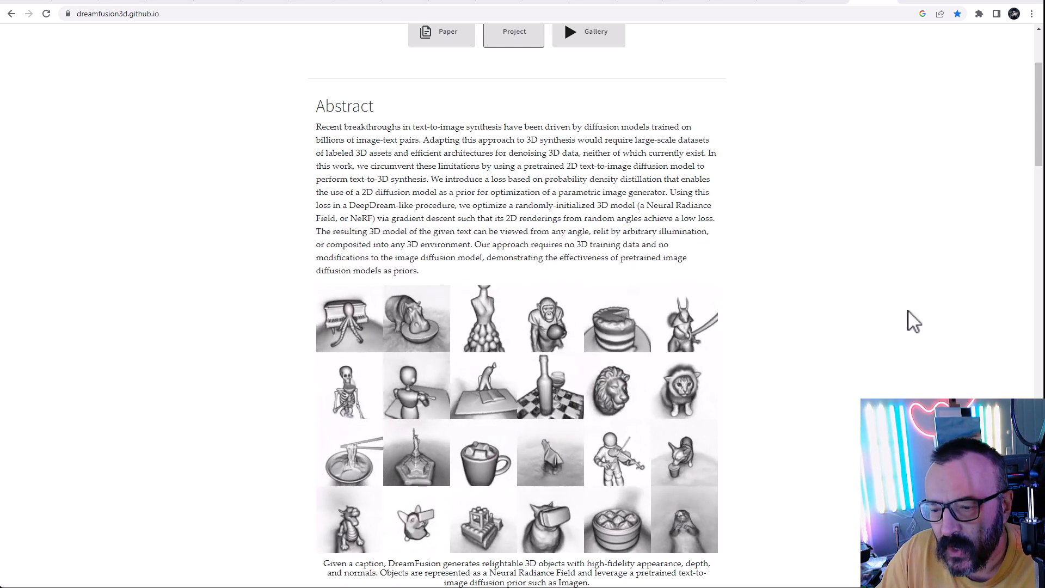
{"action": "scroll", "scroll_direction": "down", "scroll_amount": 3}
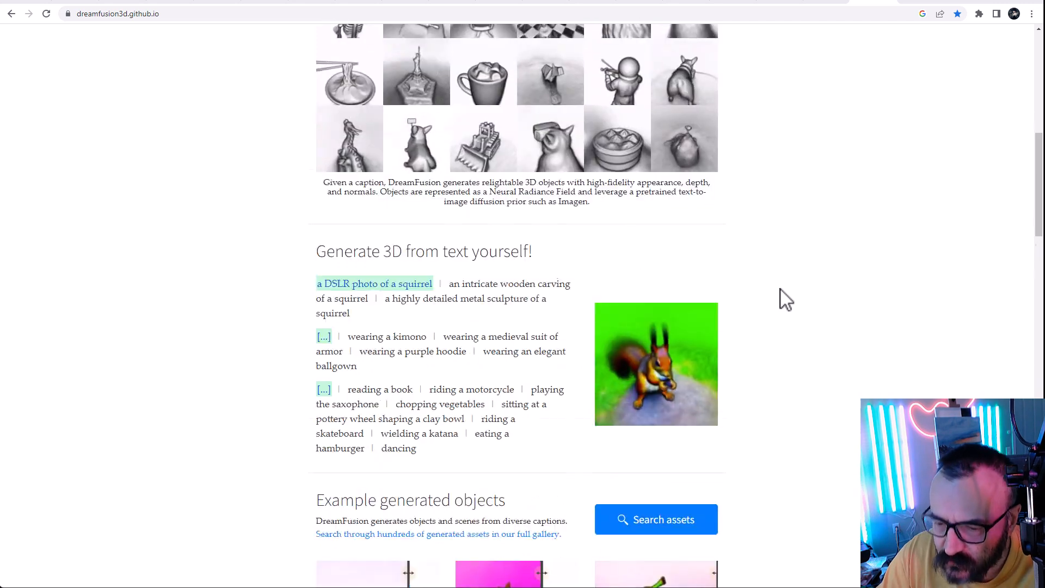
{"action": "scroll", "scroll_direction": "down", "scroll_amount": 3}
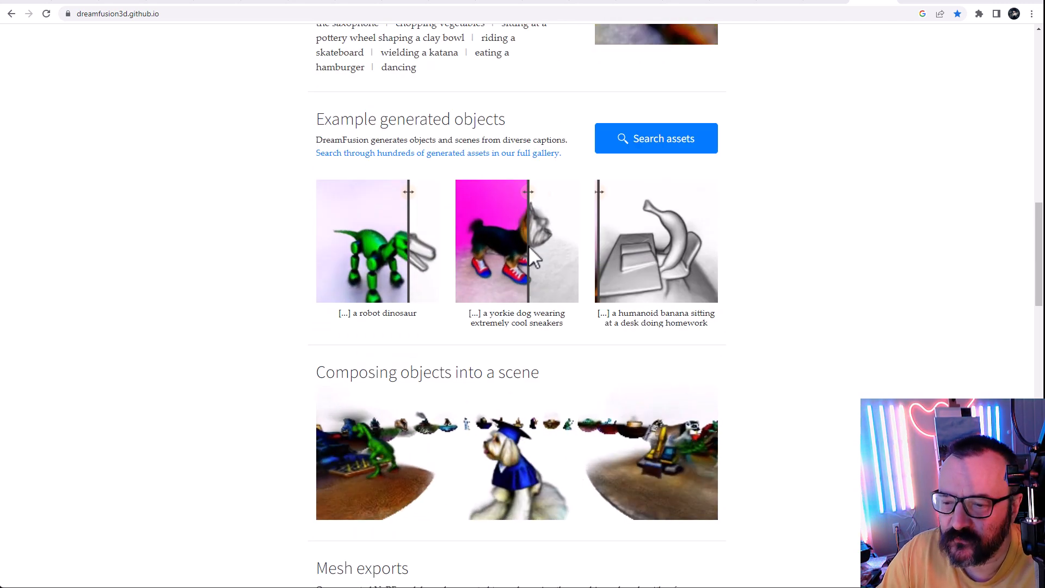
{"action": "scroll", "scroll_direction": "down", "scroll_amount": 3}
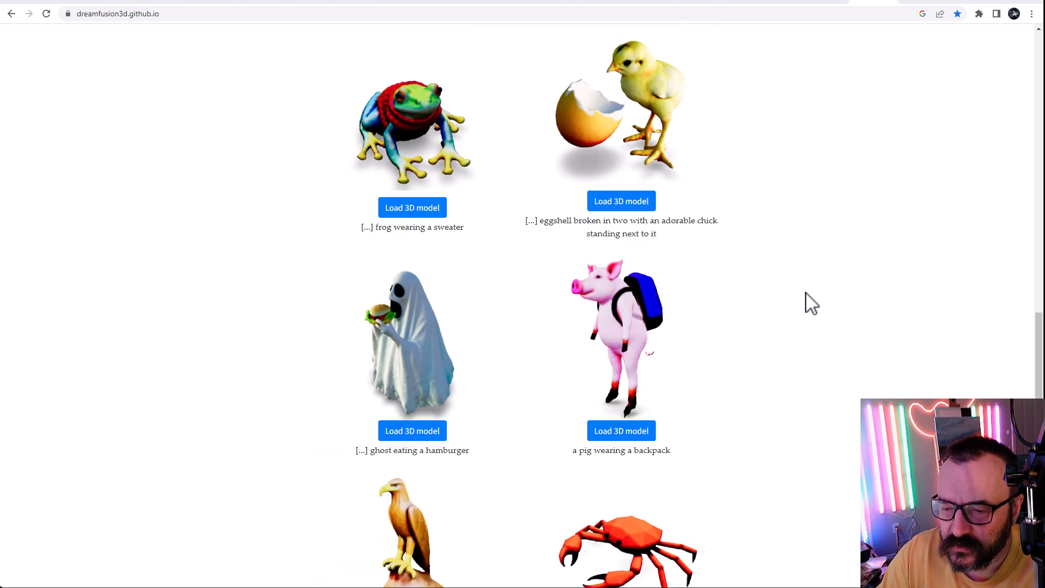
{"action": "scroll", "scroll_direction": "down", "scroll_amount": 3}
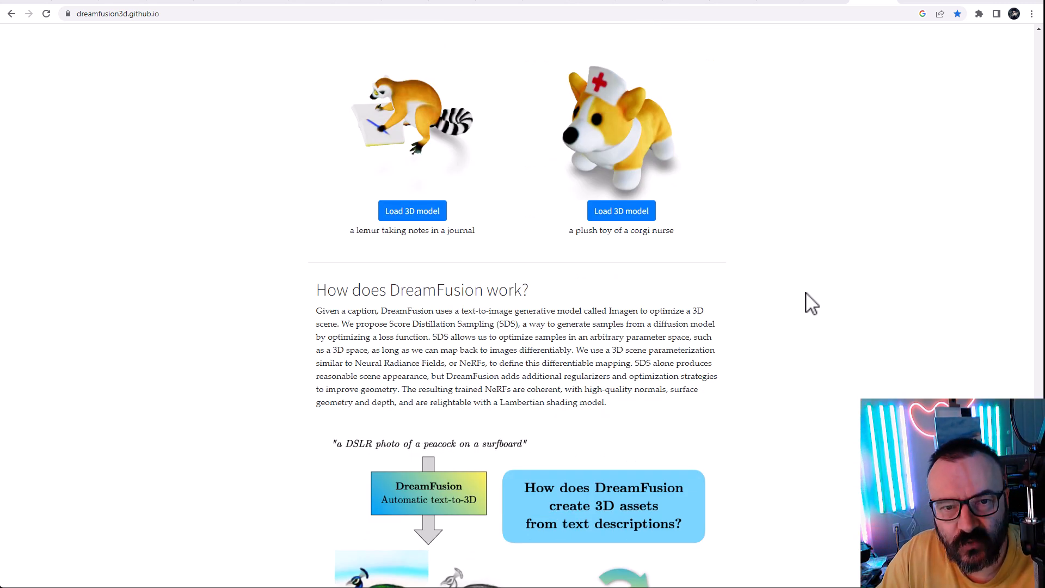
{"action": "scroll", "scroll_direction": "down", "scroll_amount": 3}
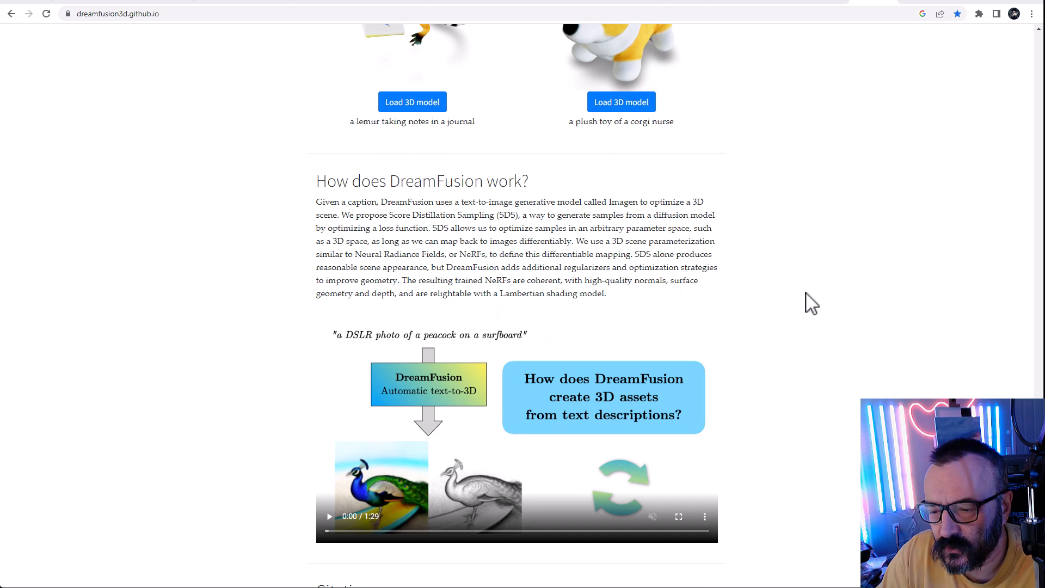
{"action": "scroll", "scroll_direction": "down", "scroll_amount": 3}
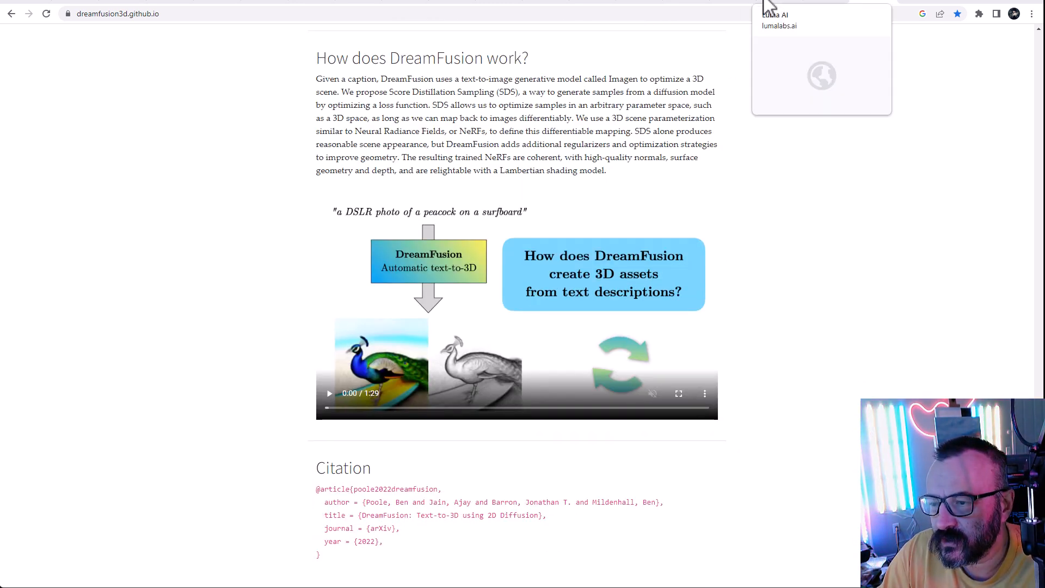
Switch to the Luma AI tab and scroll its gallery of user-captured 3D scenes
{"action": "left_click", "coordinate": [768, 6]}
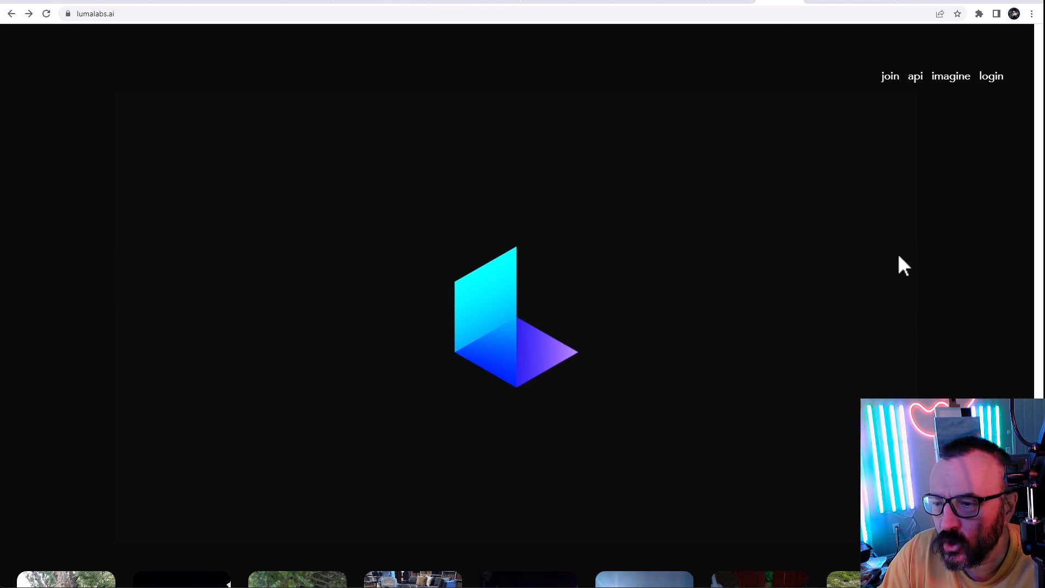
{"action": "scroll", "scroll_direction": "down", "scroll_amount": 3}
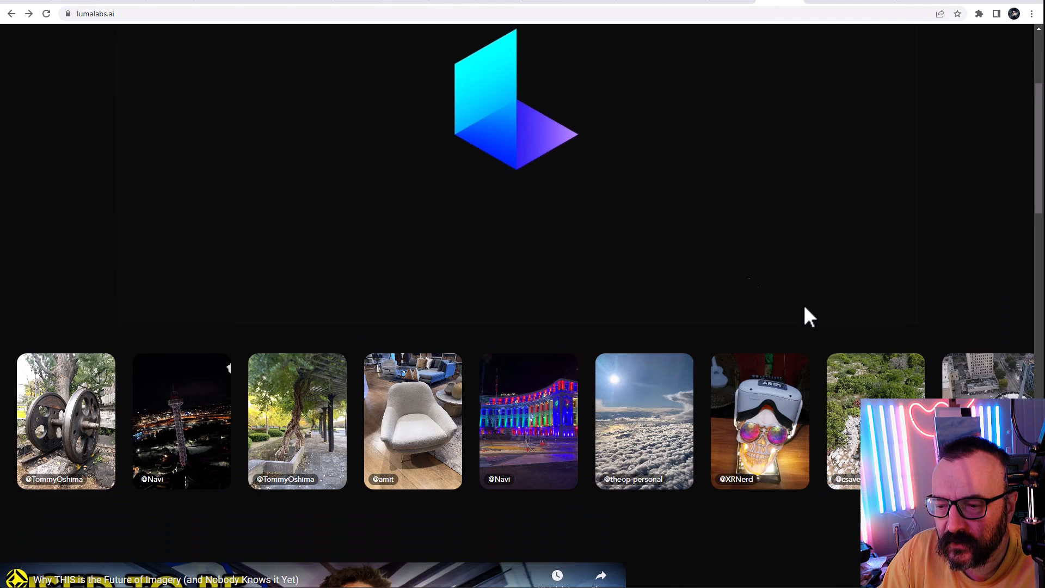
{"action": "mouse_move", "coordinate": [936, 187]}
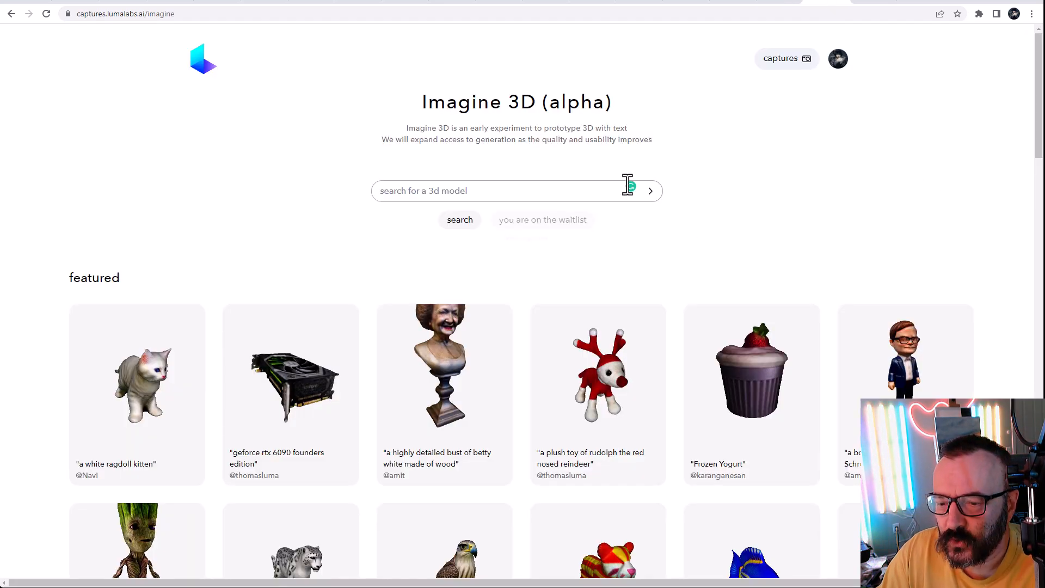
{"action": "mouse_move", "coordinate": [485, 340]}
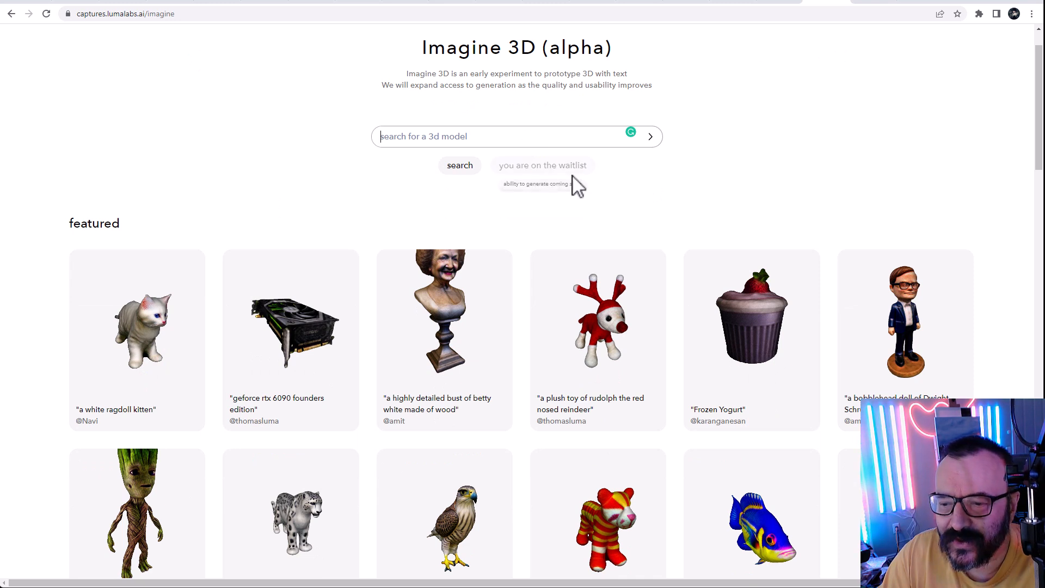
{"action": "mouse_move", "coordinate": [677, 218]}
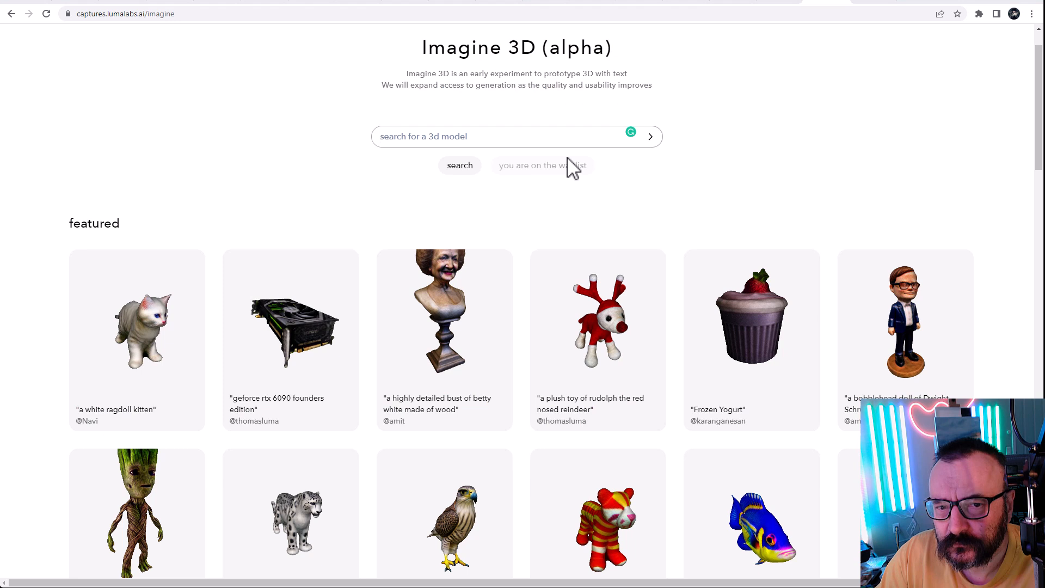
{"action": "mouse_move", "coordinate": [707, 186]}
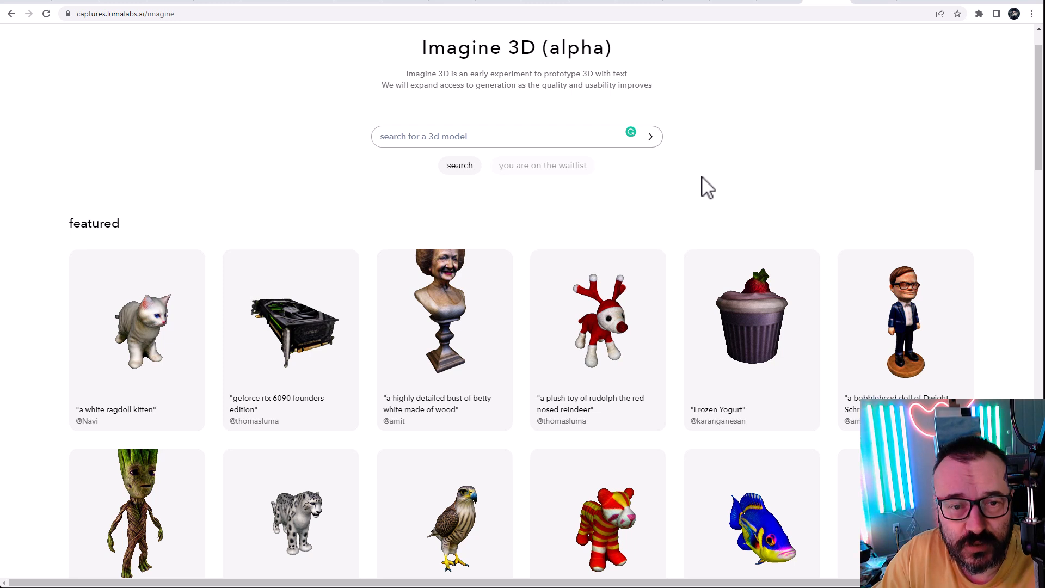
{"action": "mouse_move", "coordinate": [643, 210]}
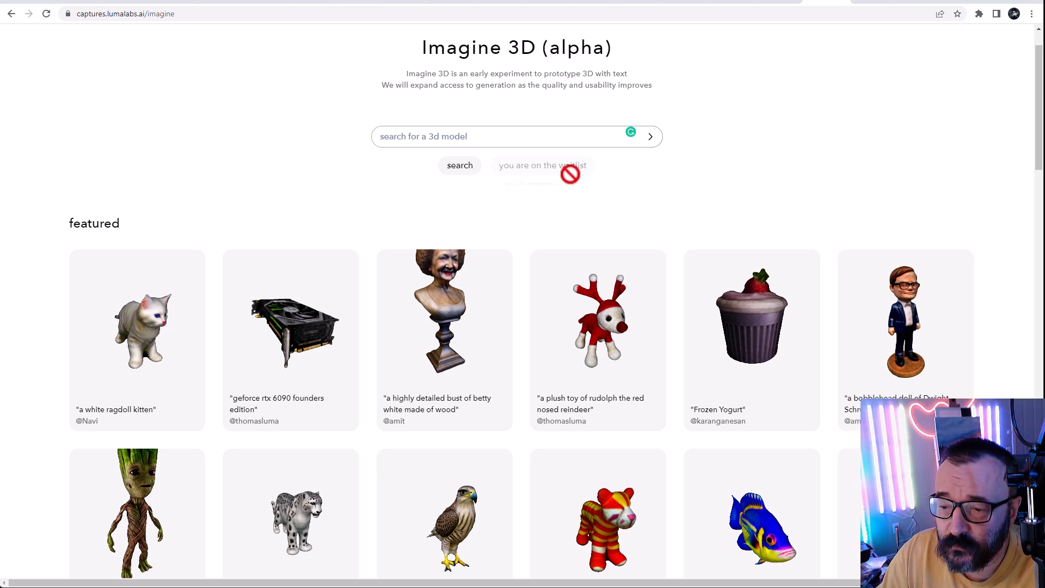
{"action": "mouse_move", "coordinate": [695, 233]}
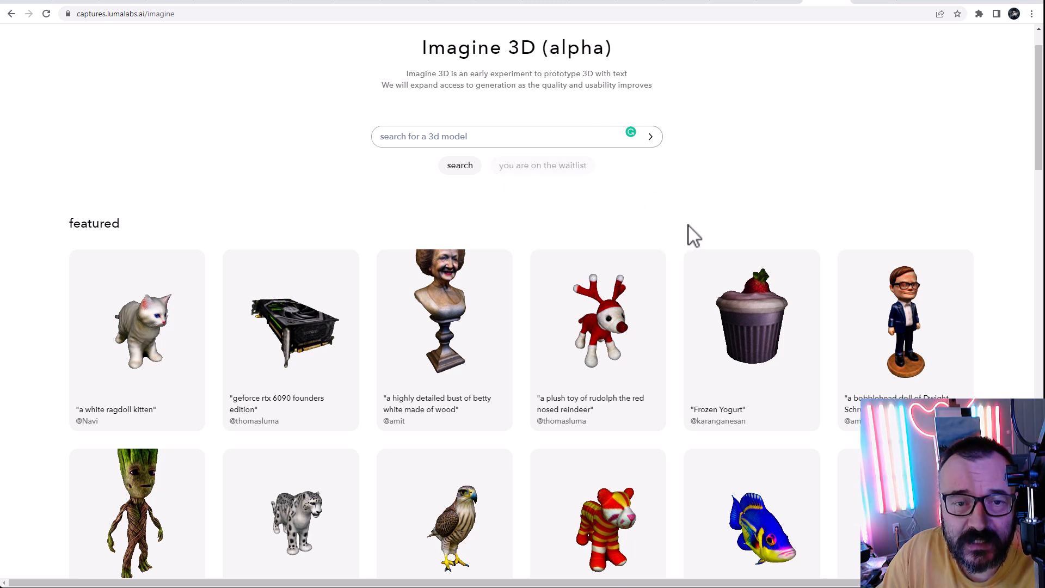
{"action": "mouse_move", "coordinate": [714, 220]}
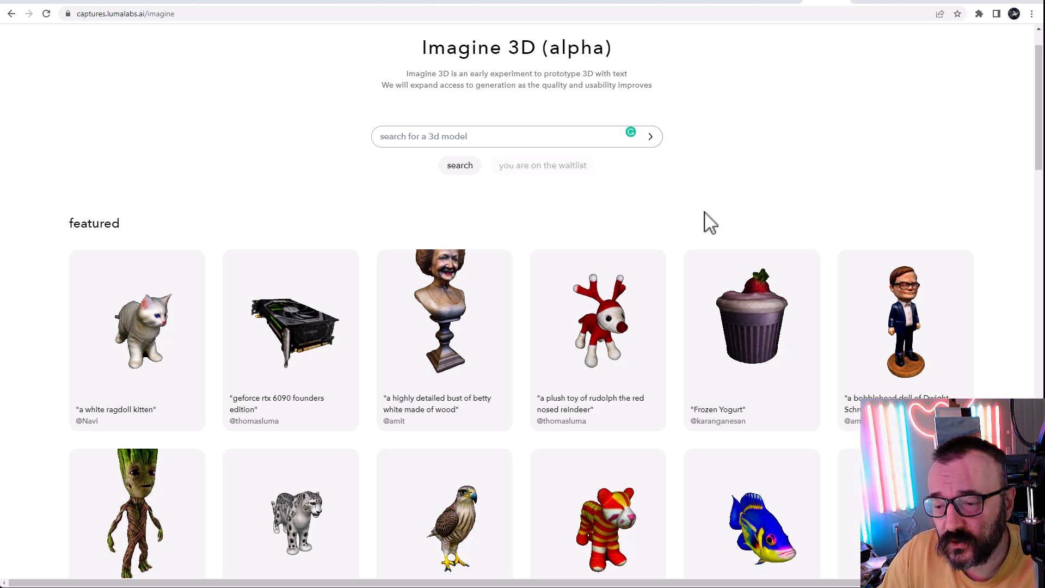
{"action": "mouse_move", "coordinate": [762, 214]}
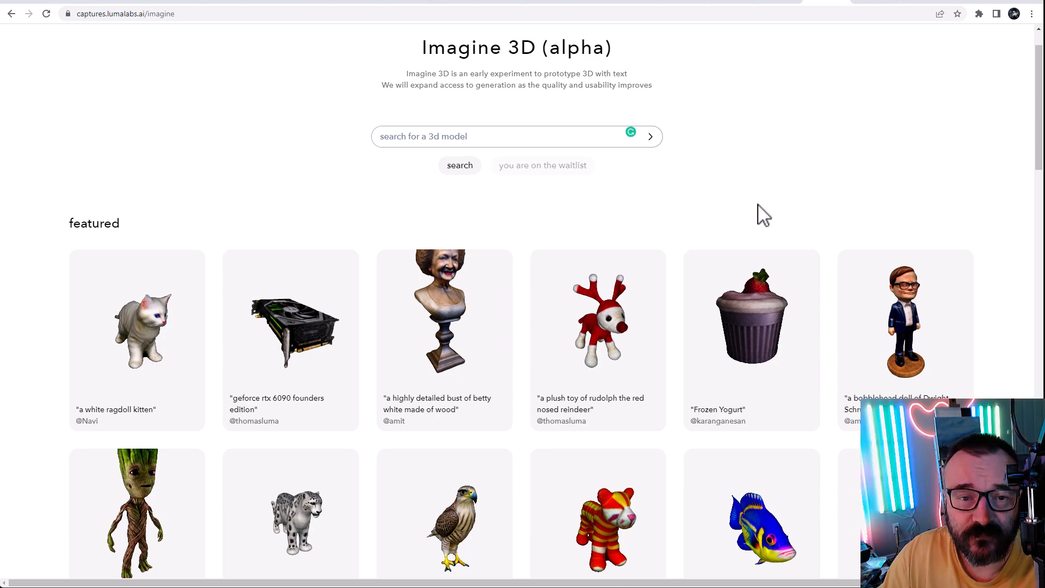
{"action": "scroll", "scroll_direction": "down", "scroll_amount": 3}
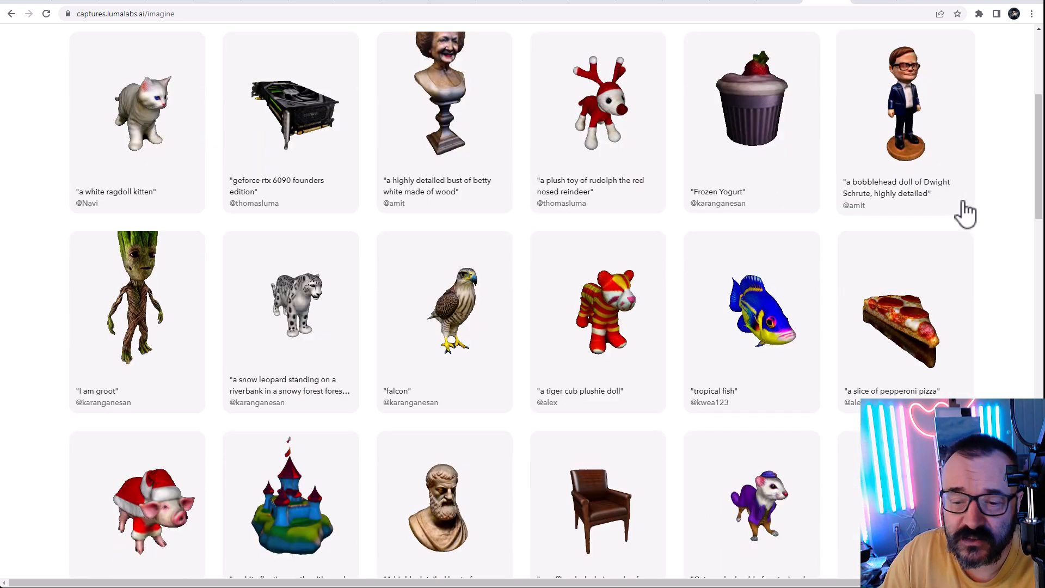
{"action": "scroll", "scroll_direction": "down", "scroll_amount": 3}
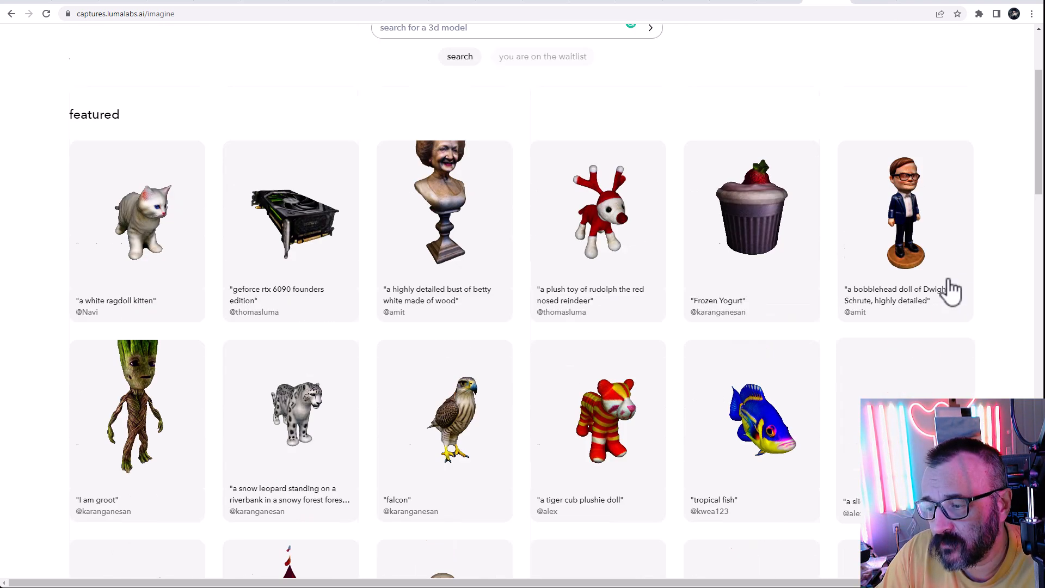
{"action": "scroll", "scroll_direction": "up", "scroll_amount": 3}
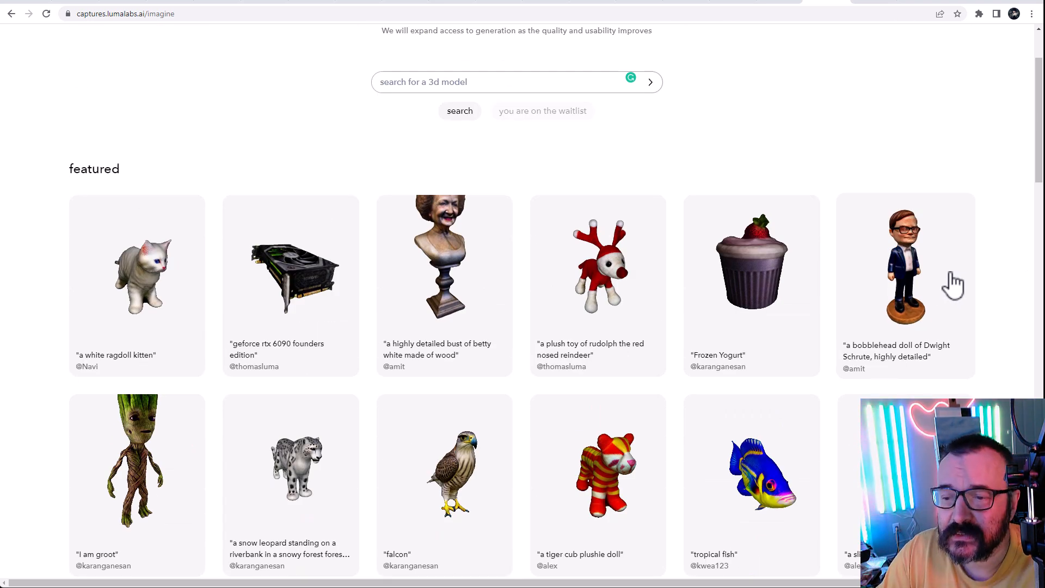
{"action": "scroll", "scroll_direction": "up", "scroll_amount": 3}
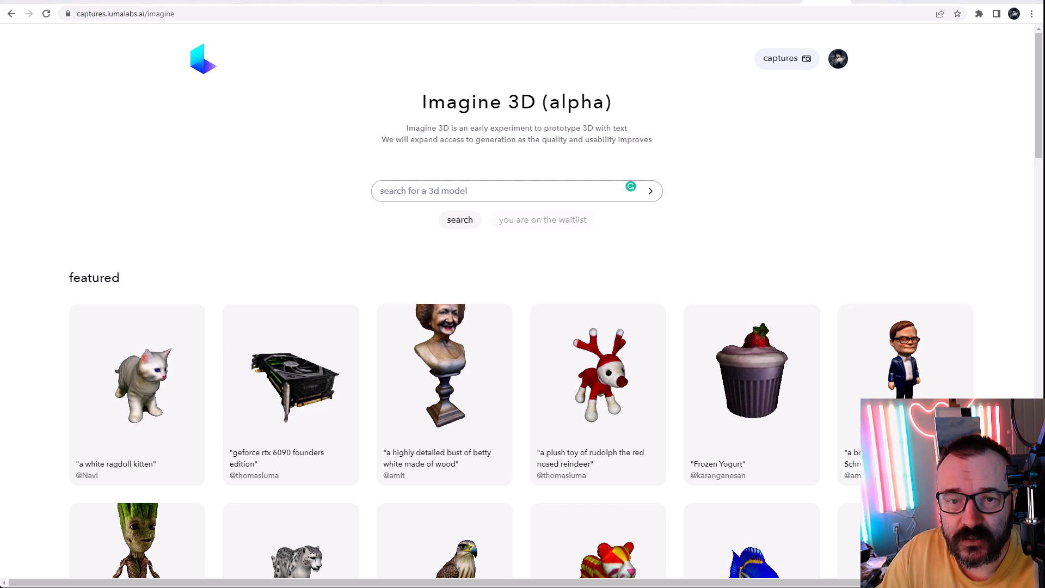
Go to github.com/openai/point-e and scroll the README to the Usage notebooks and Samples
{"action": "type", "text": "github.com/openai/point-e"}
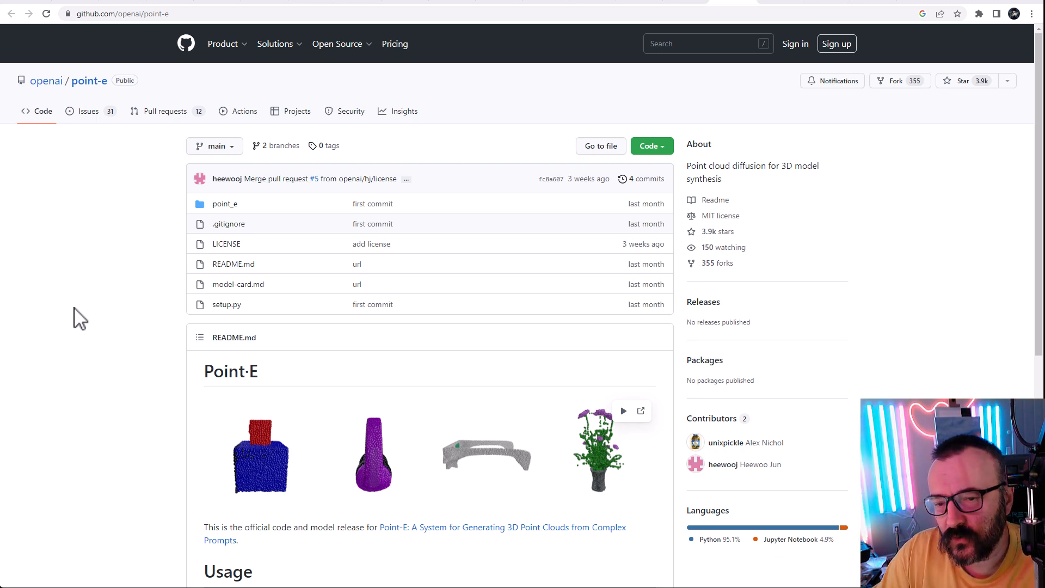
{"action": "mouse_move", "coordinate": [42, 207]}
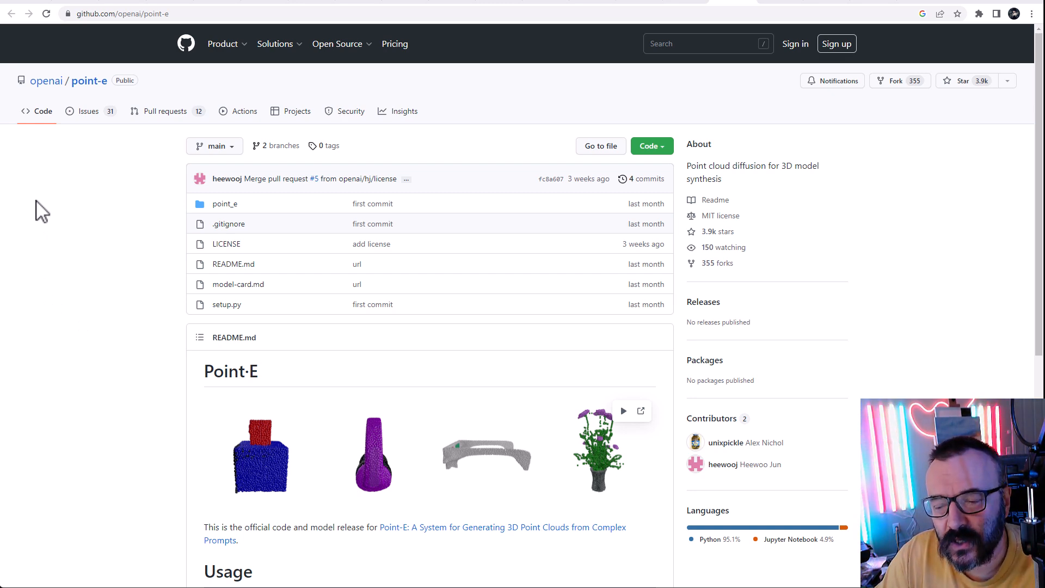
{"action": "mouse_move", "coordinate": [184, 293]}
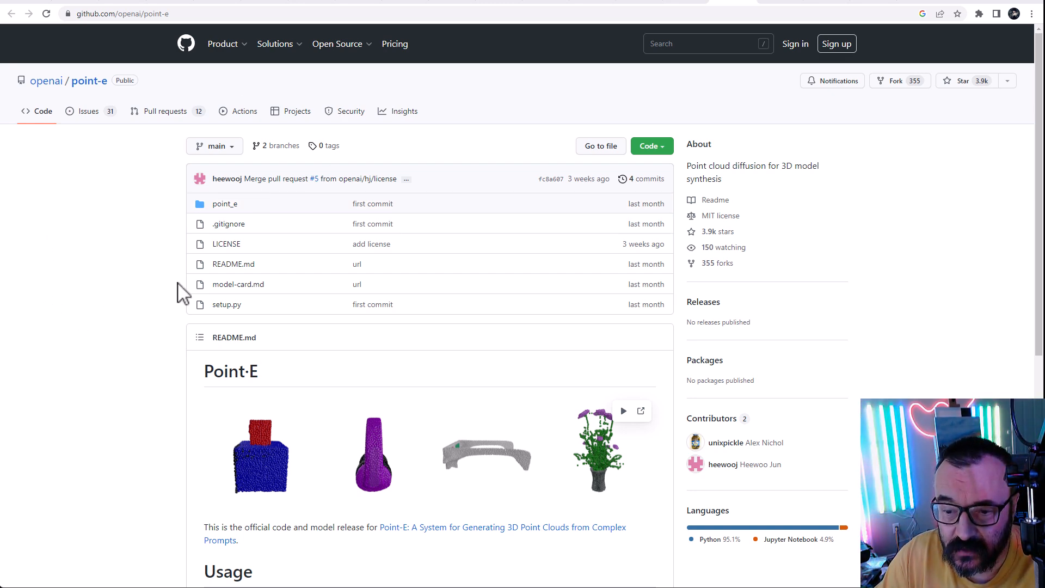
{"action": "scroll", "scroll_direction": "down", "scroll_amount": 3}
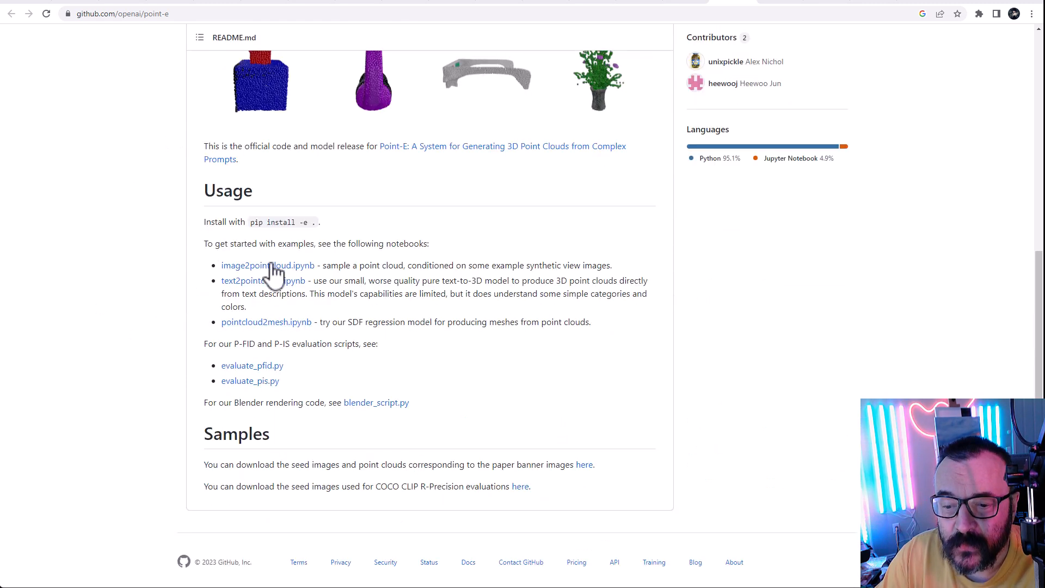
{"action": "mouse_move", "coordinate": [113, 281]}
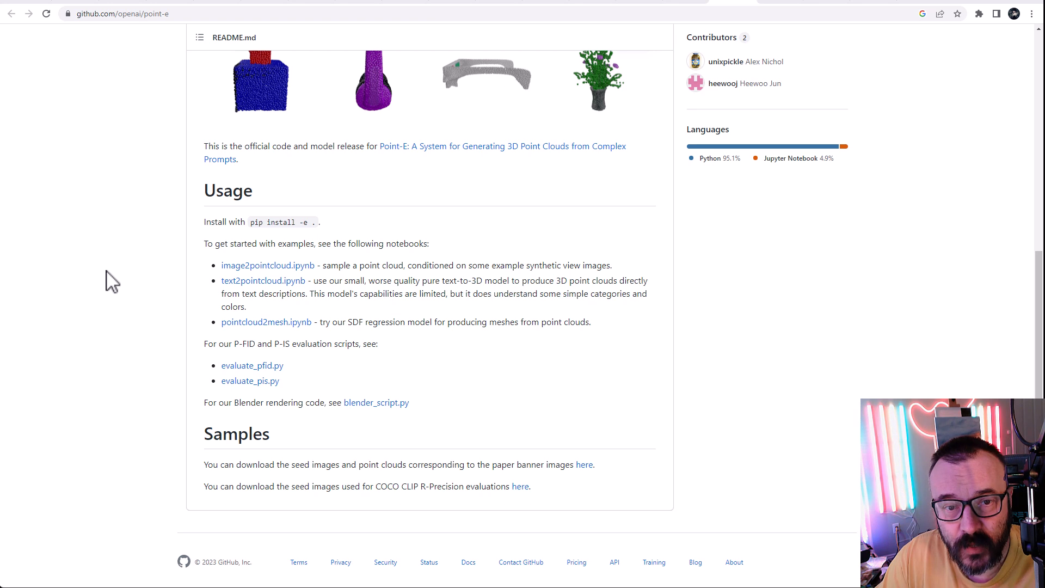
{"action": "mouse_move", "coordinate": [235, 356]}
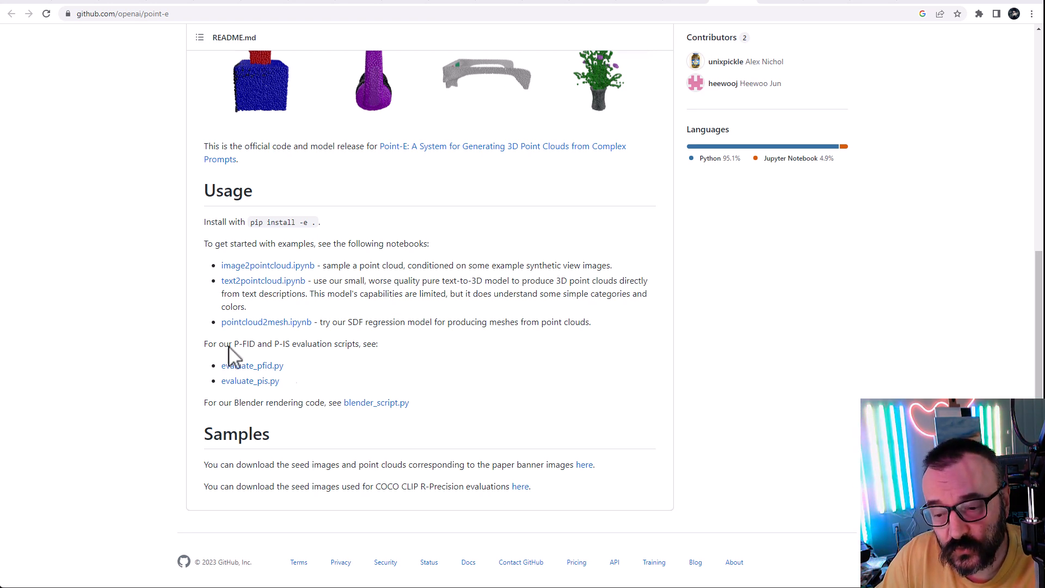
{"action": "mouse_move", "coordinate": [478, 375]}
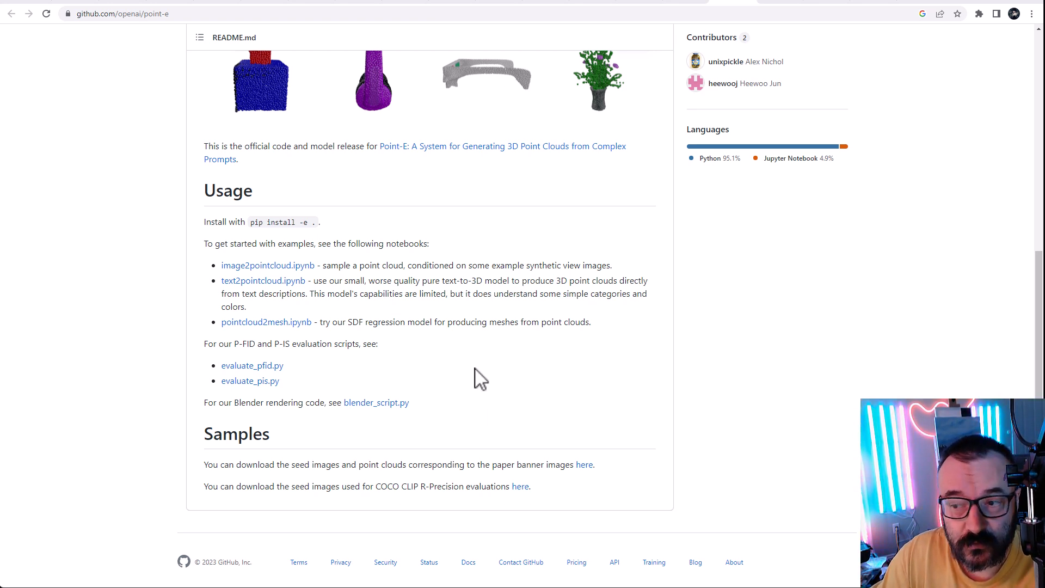
{"action": "mouse_move", "coordinate": [463, 377]}
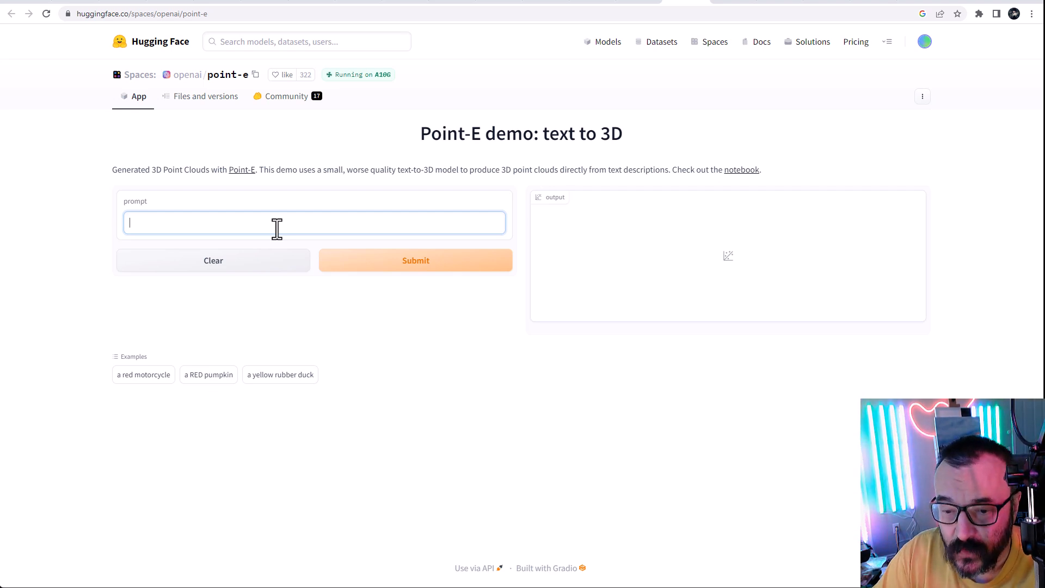
Generate a point cloud from the prompt 'cube' and orbit it, viewing from above and front
{"action": "type", "text": "cube"}
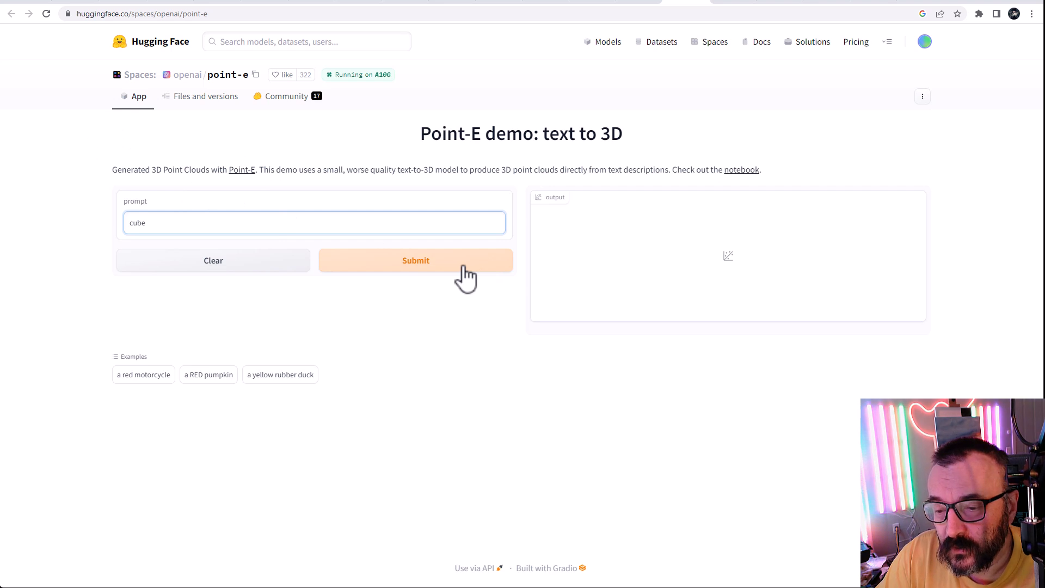
{"action": "left_click", "coordinate": [416, 260]}
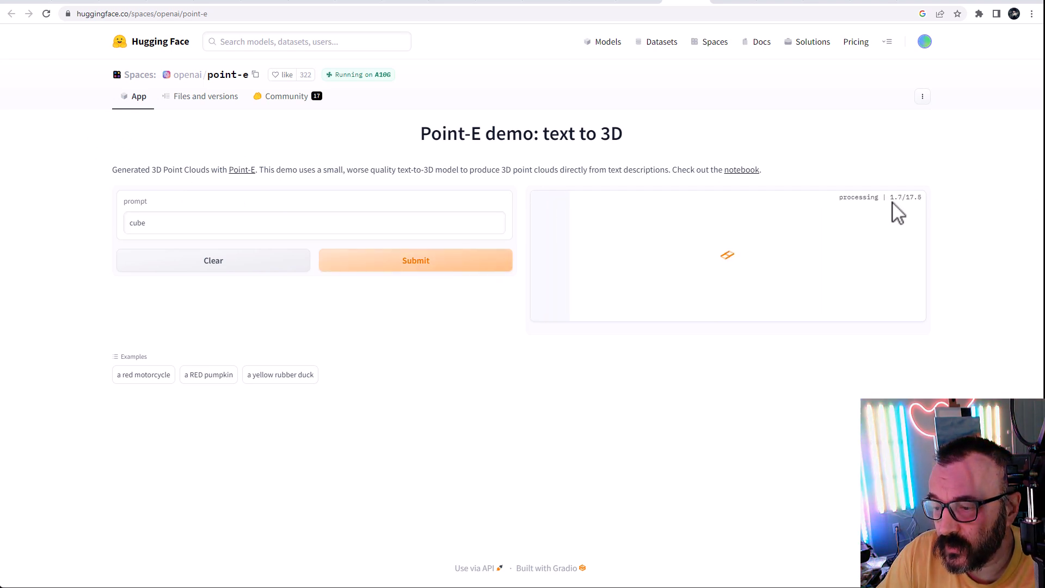
{"action": "mouse_move", "coordinate": [955, 209]}
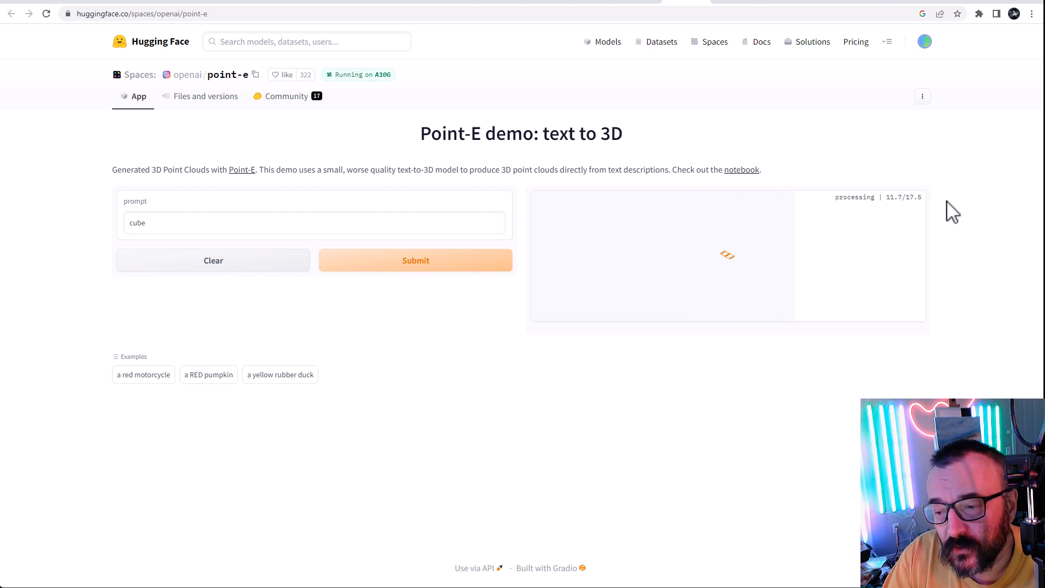
{"action": "mouse_move", "coordinate": [818, 179]}
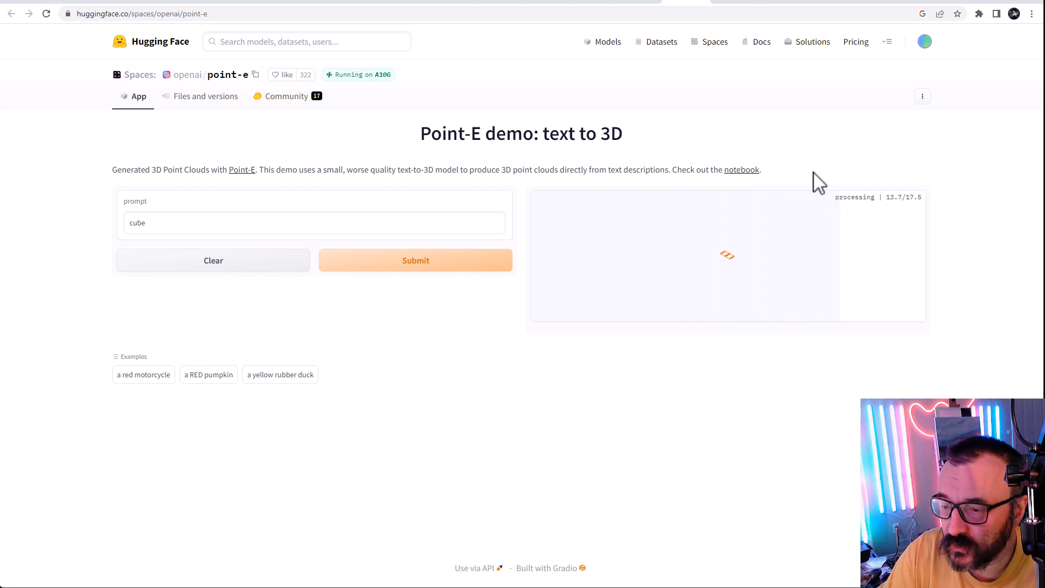
{"action": "mouse_move", "coordinate": [1019, 333]}
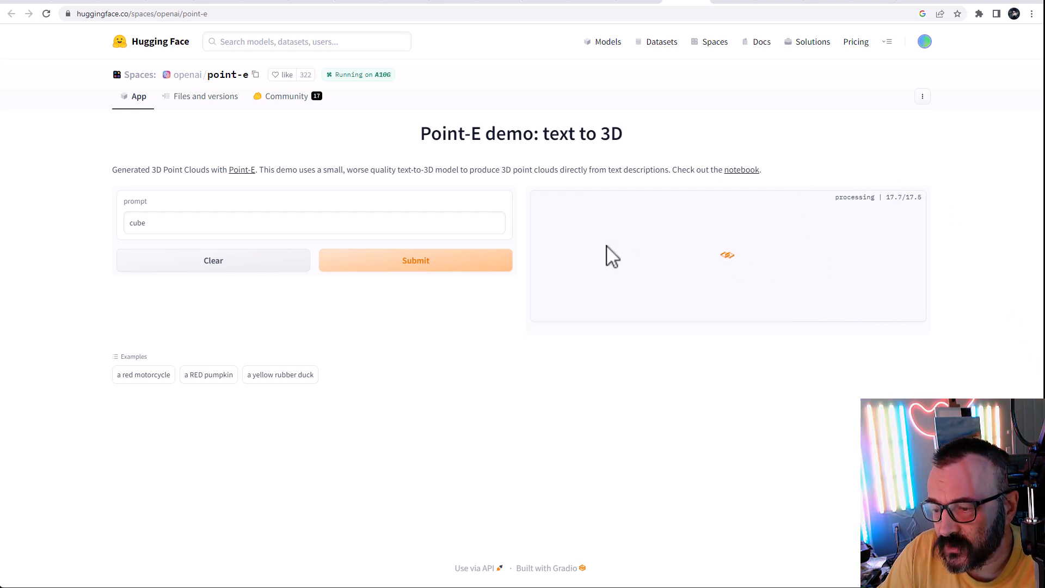
{"action": "mouse_move", "coordinate": [730, 329]}
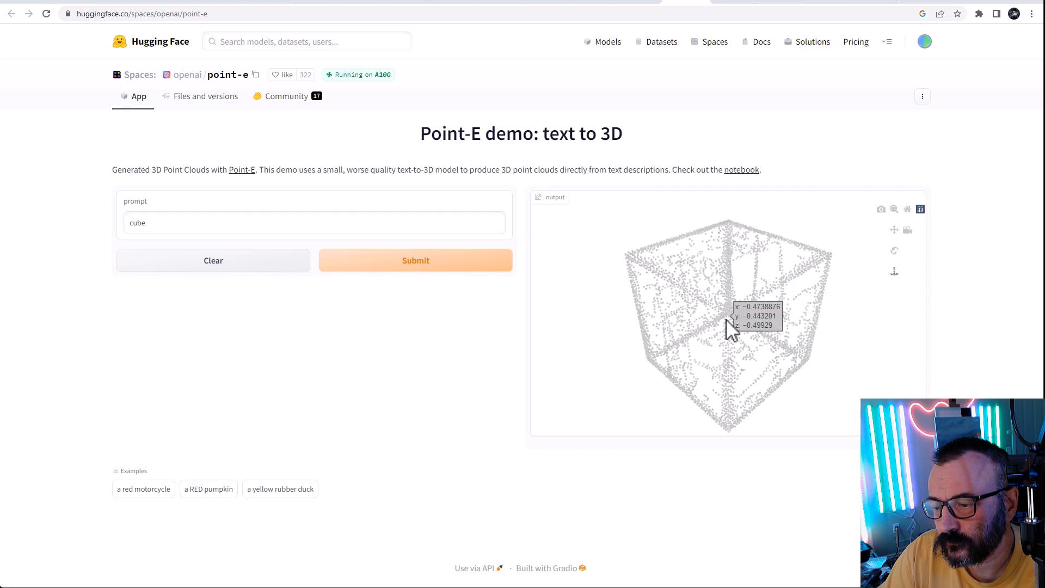
{"action": "left_click_drag", "start_coordinate": [730, 330], "coordinate": [763, 297]}
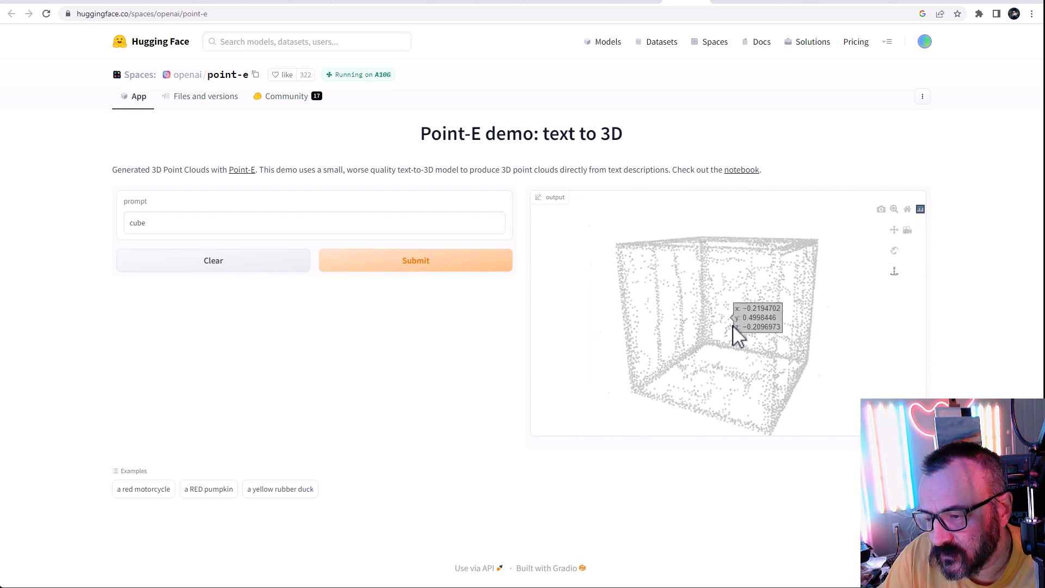
{"action": "left_click_drag", "start_coordinate": [734, 333], "coordinate": [793, 240]}
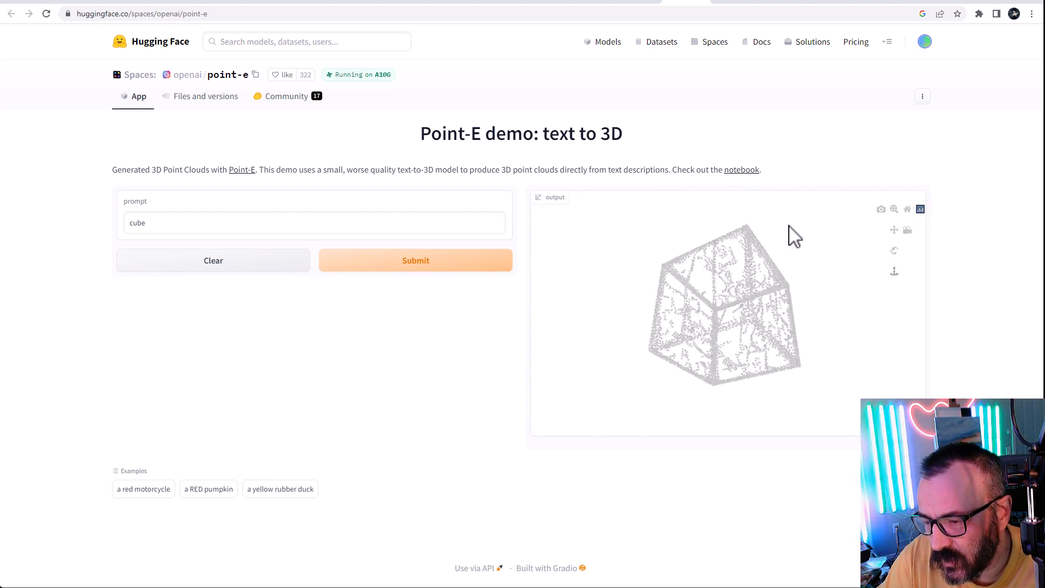
{"action": "left_click_drag", "start_coordinate": [793, 233], "coordinate": [760, 363]}
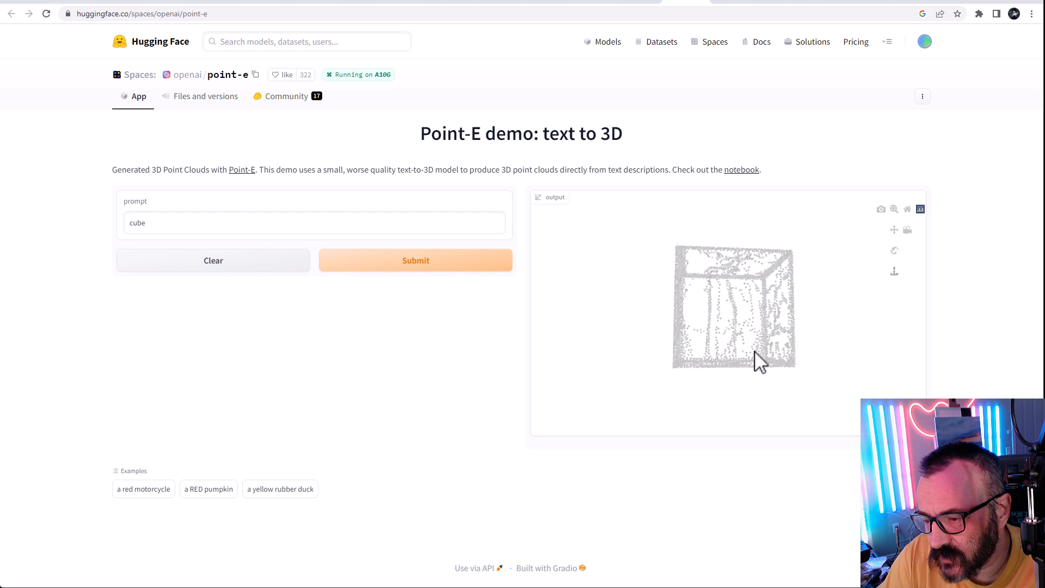
{"action": "left_click_drag", "start_coordinate": [760, 359], "coordinate": [673, 353]}
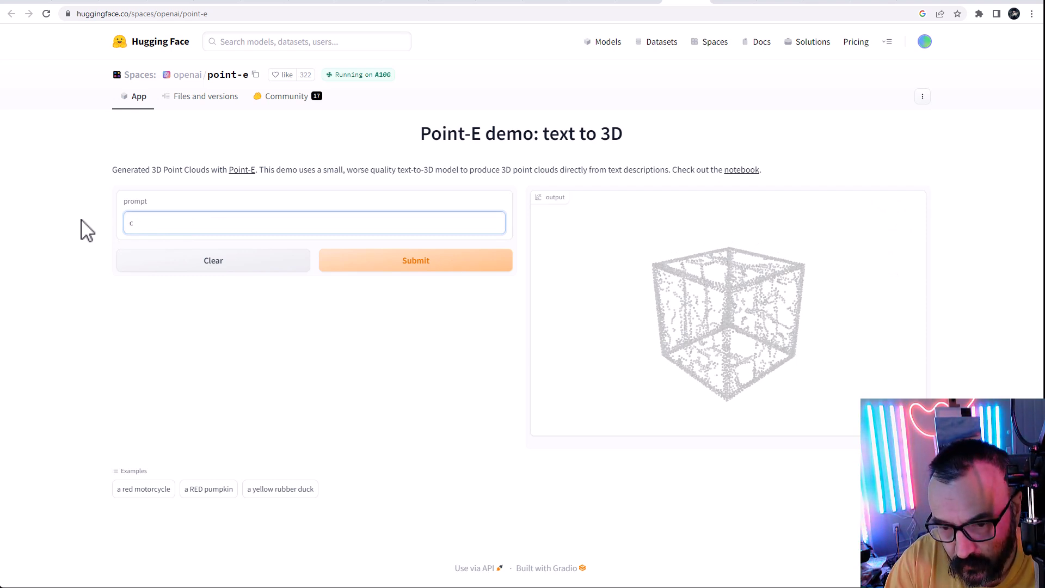
Enter the prompt 'Rubik cubic', fixing the spelling, and generate the coloured point-cloud cube
{"action": "type", "text": "rubik cubic"}
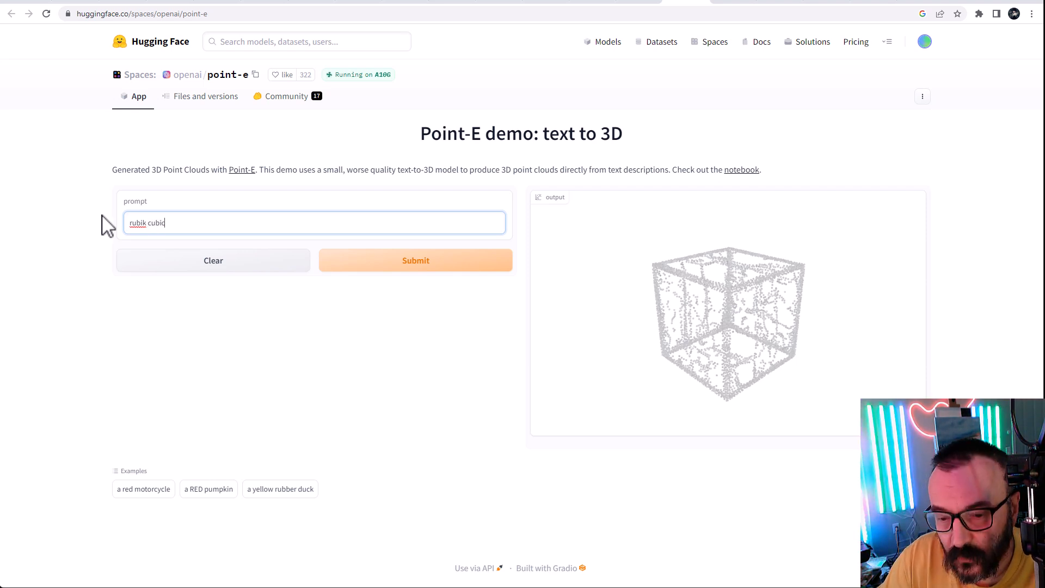
{"action": "right_click", "coordinate": [138, 223]}
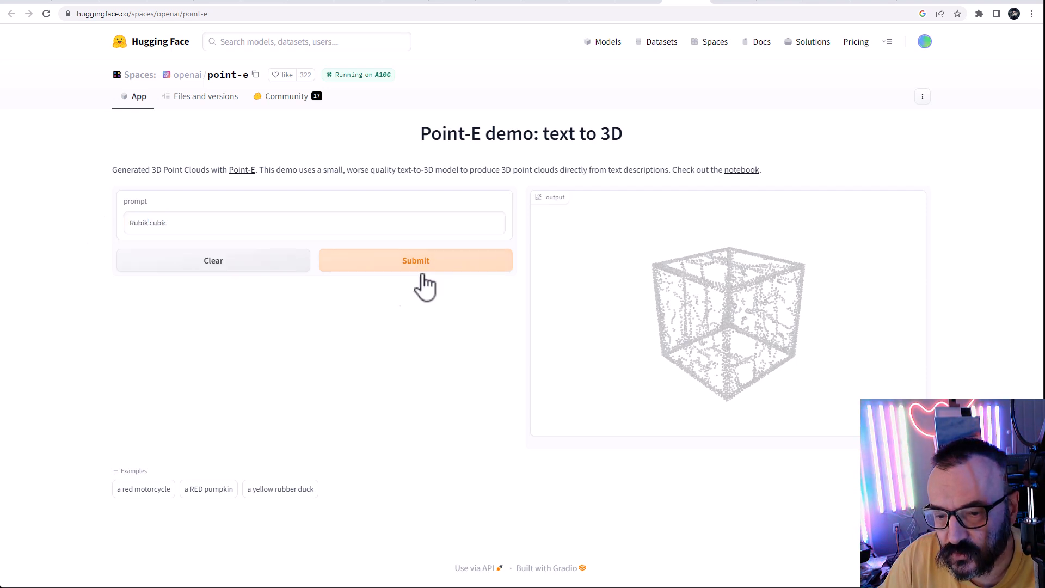
{"action": "left_click", "coordinate": [416, 260]}
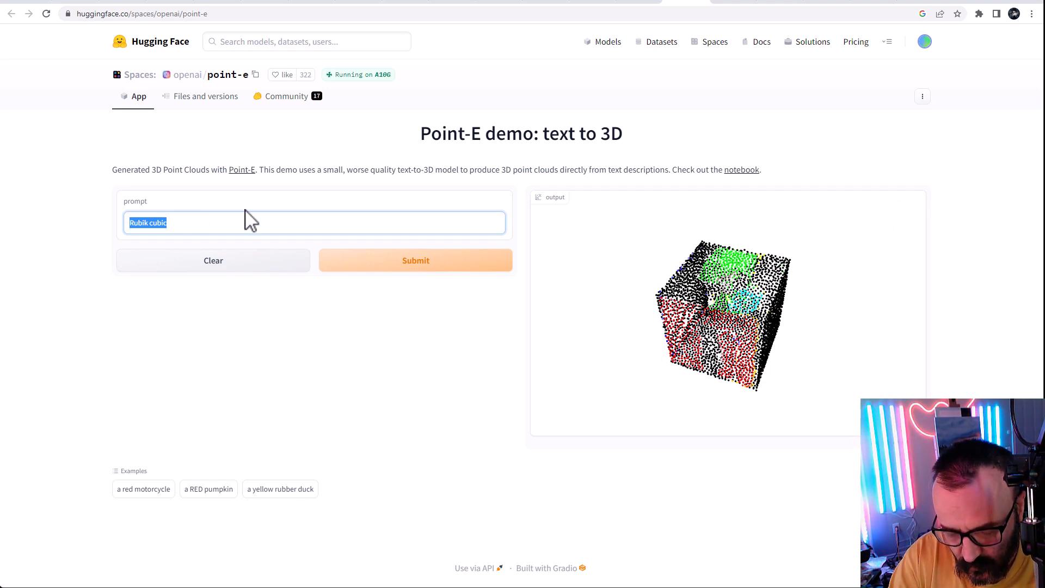
Generate a point cloud from 'tree', zoom into its foliage, and select the prompt word
{"action": "type", "text": "tree"}
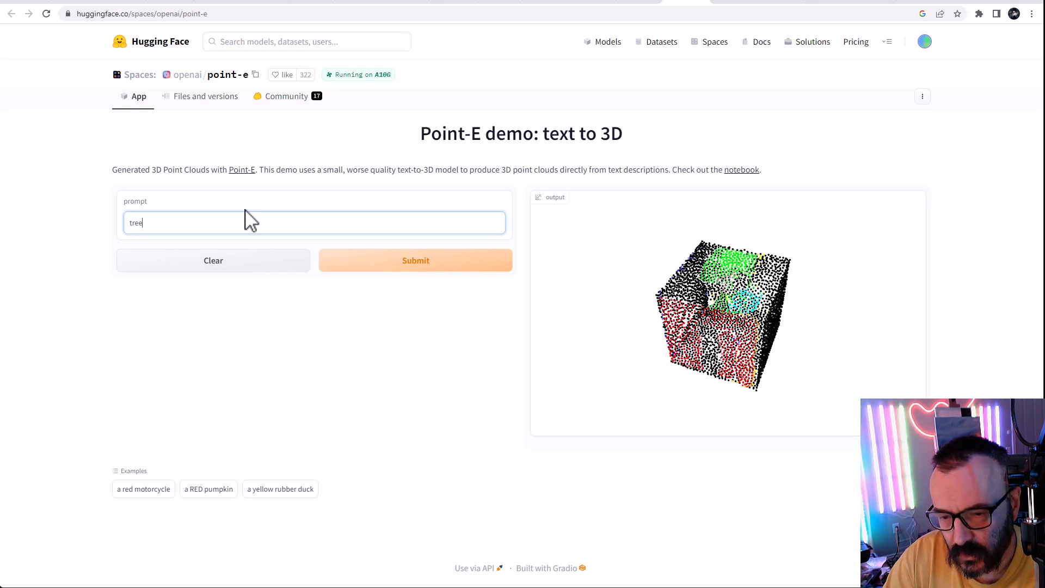
{"action": "left_click", "coordinate": [415, 260]}
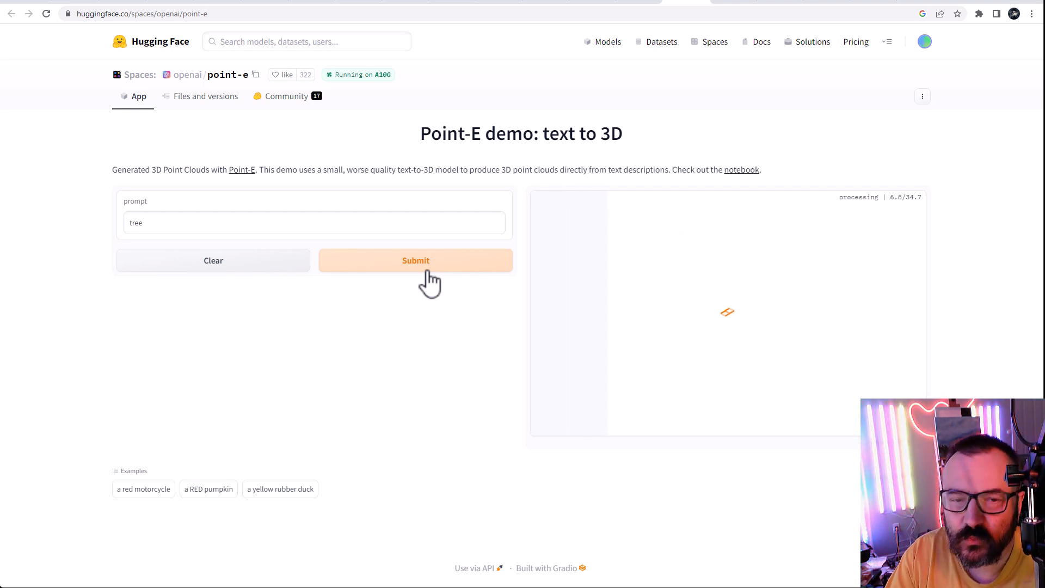
{"action": "mouse_move", "coordinate": [632, 180]}
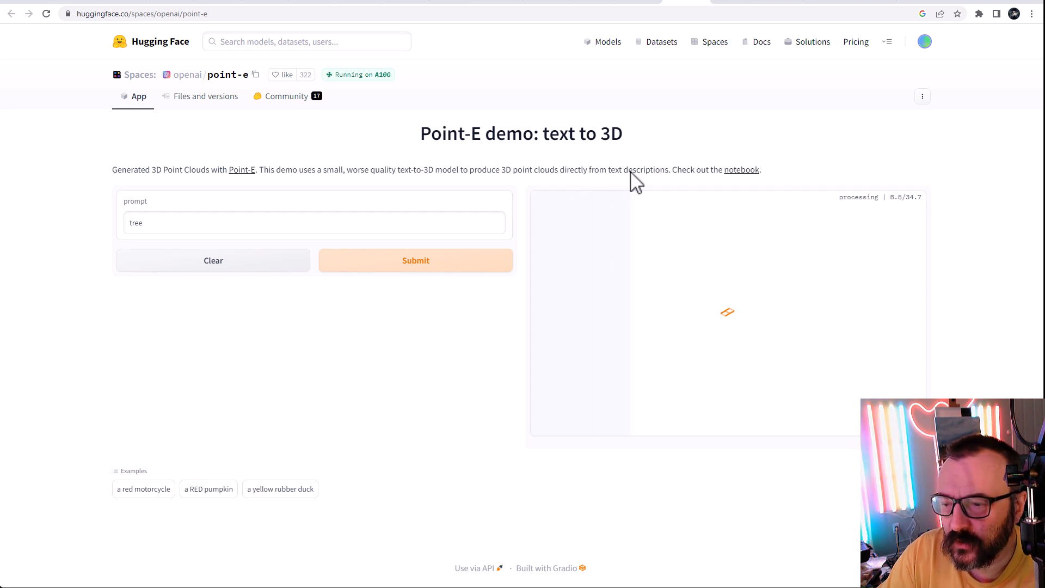
{"action": "mouse_move", "coordinate": [912, 212]}
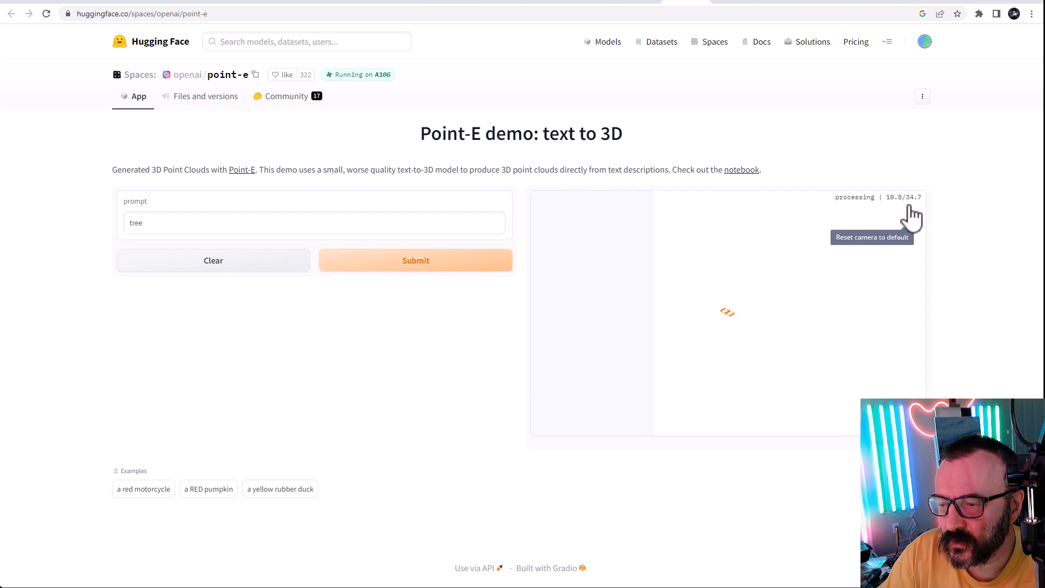
{"action": "mouse_move", "coordinate": [875, 207]}
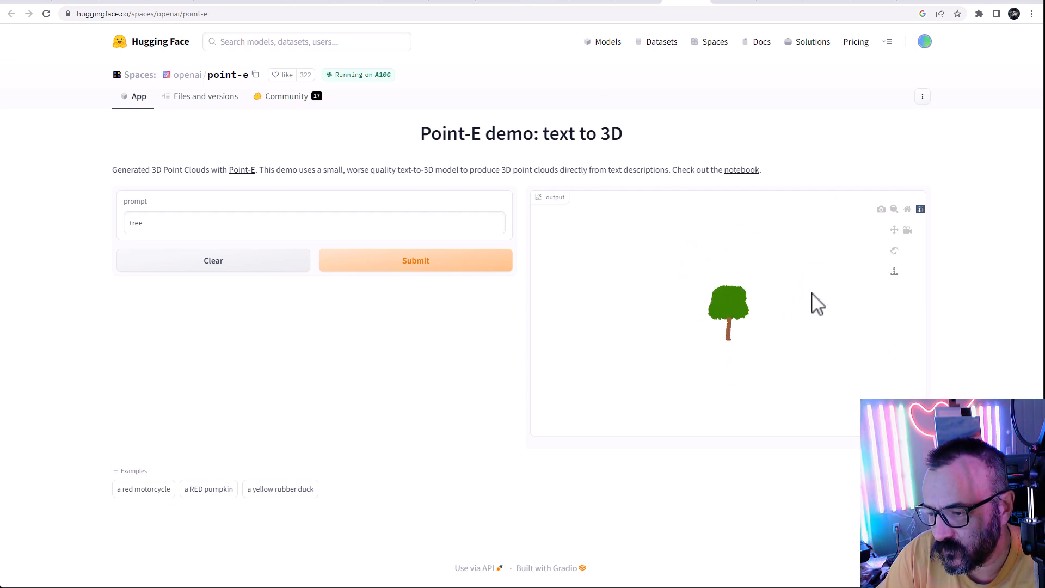
{"action": "mouse_move", "coordinate": [743, 325]}
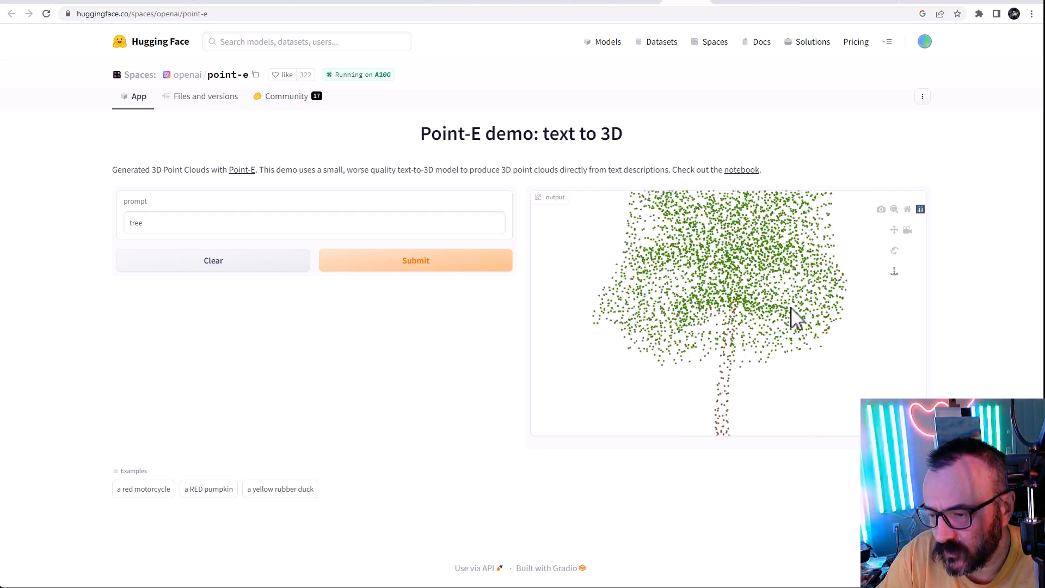
{"action": "left_click_drag", "start_coordinate": [793, 317], "coordinate": [703, 260]}
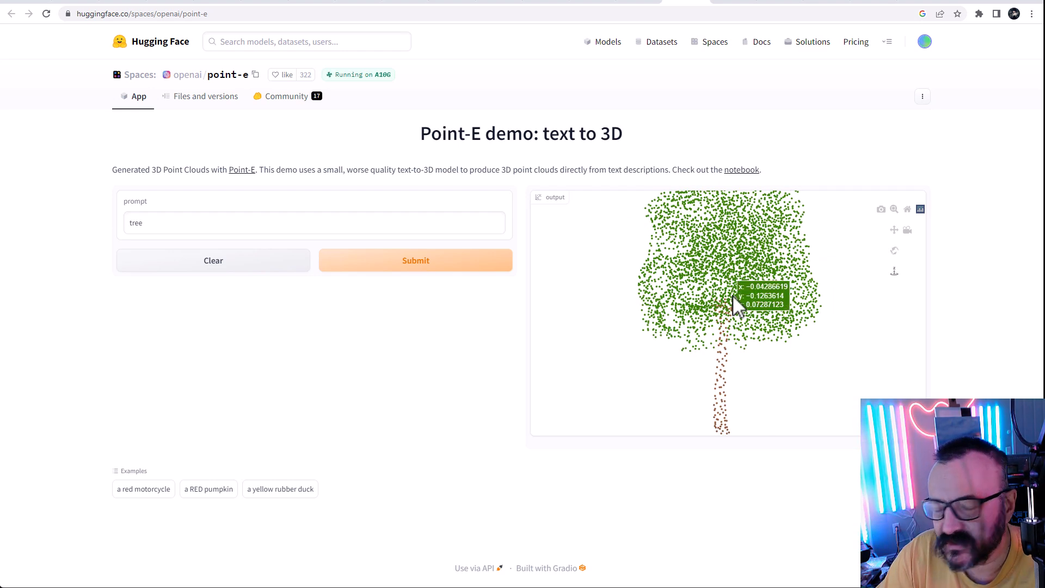
{"action": "mouse_move", "coordinate": [830, 293]}
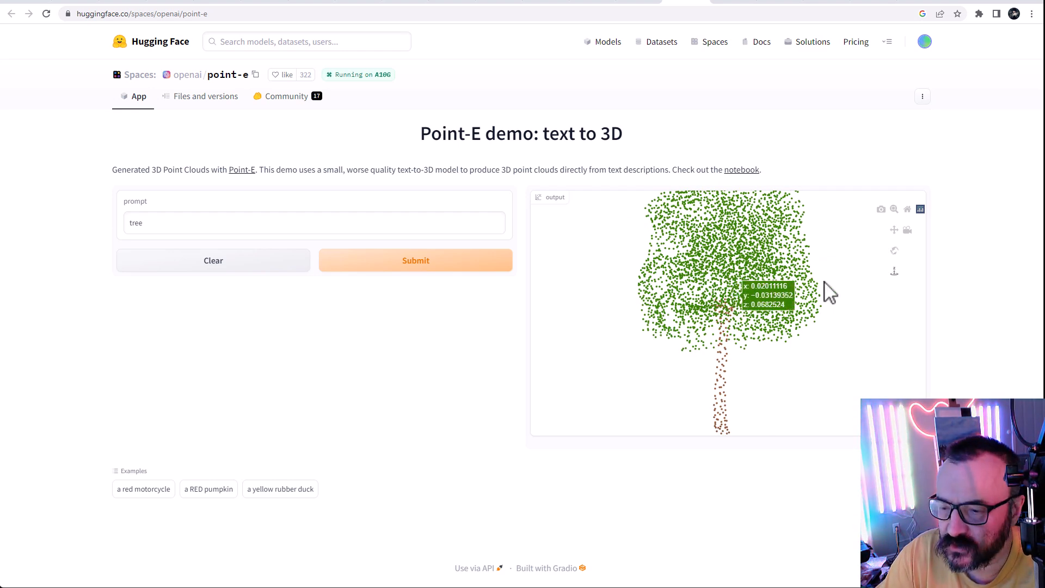
{"action": "left_click_drag", "start_coordinate": [826, 294], "coordinate": [580, 226]}
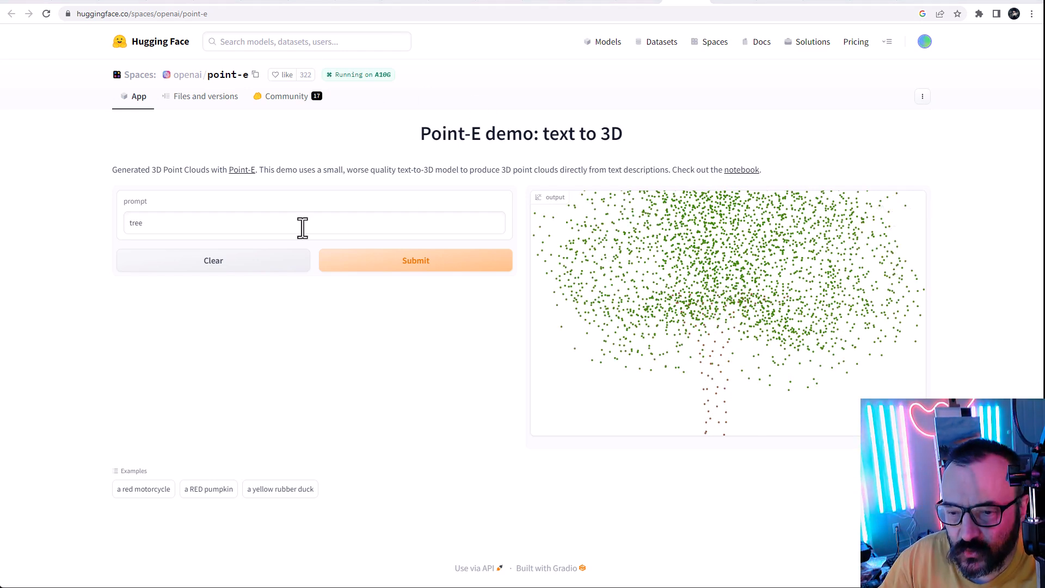
{"action": "double_click", "coordinate": [136, 223]}
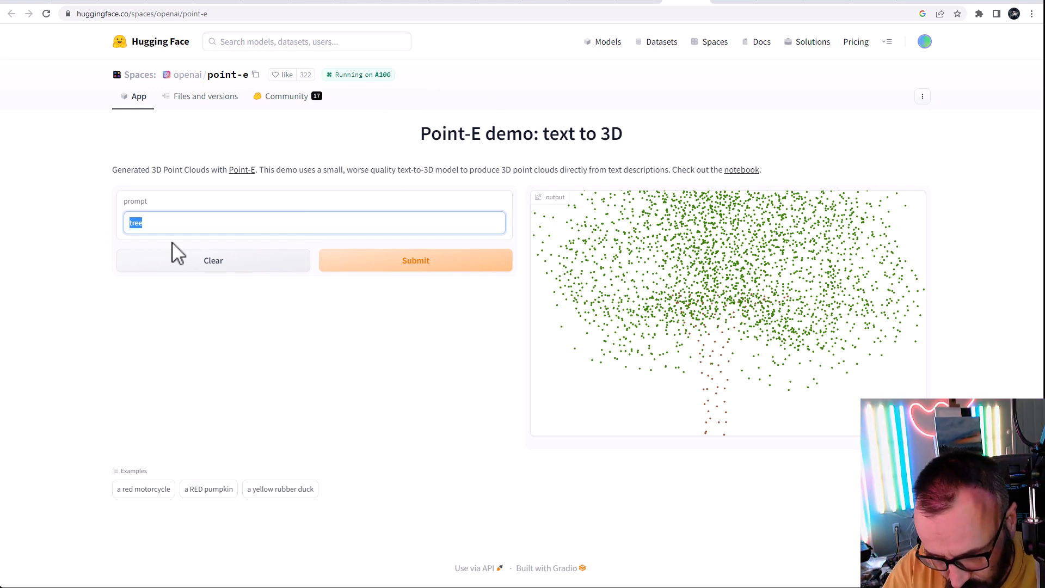
Replace the prompt with 'streets of cybercity' and generate its point cloud
{"action": "type", "text": "streets of cyb"}
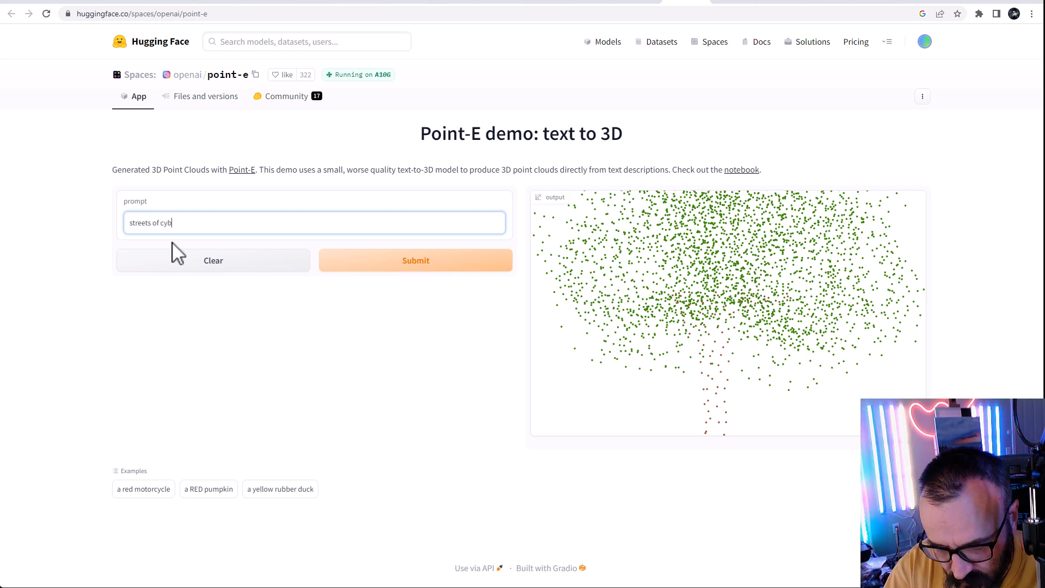
{"action": "type", "text": "ercity"}
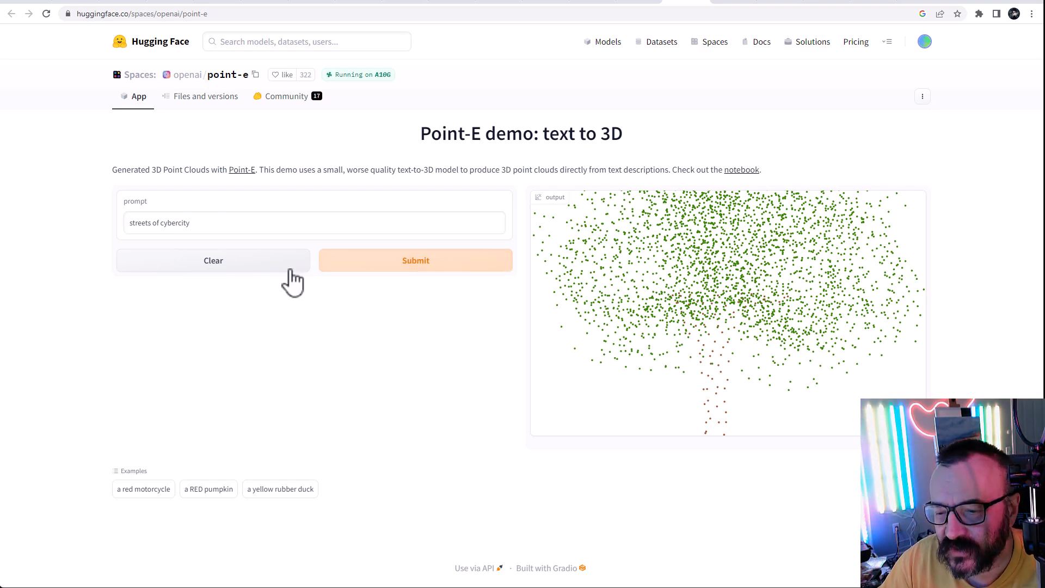
{"action": "left_click", "coordinate": [416, 260]}
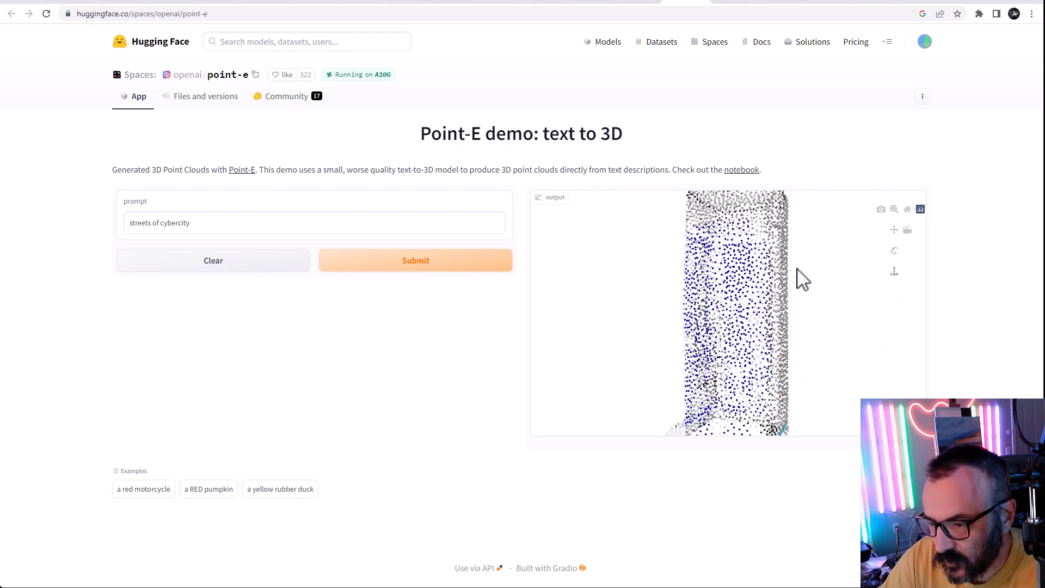
Orbit and zoom the blue-and-white cybercity model, viewing its blue faces and underside
{"action": "left_click_drag", "start_coordinate": [799, 277], "coordinate": [767, 333]}
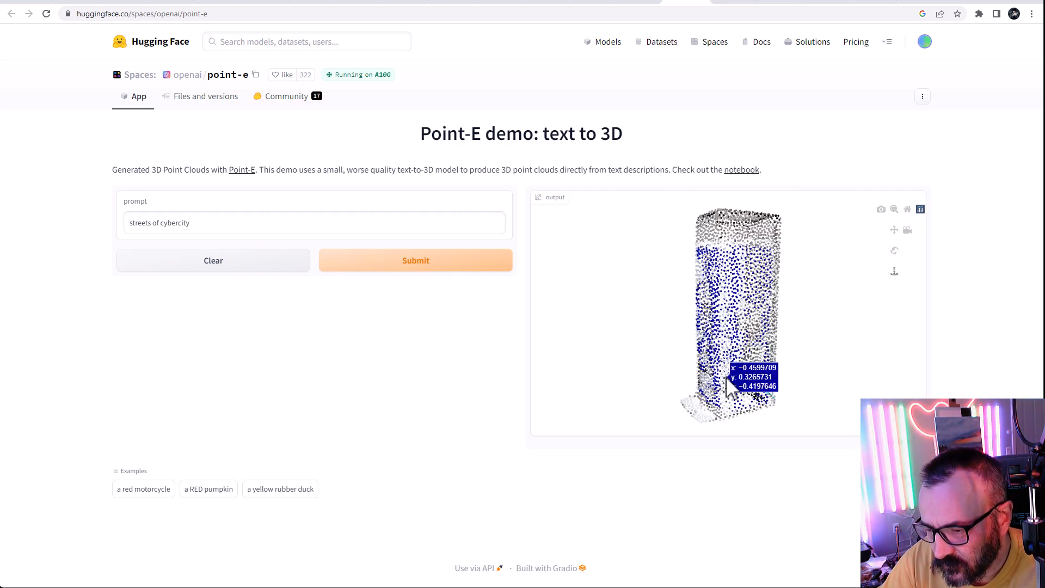
{"action": "left_click_drag", "start_coordinate": [726, 313], "coordinate": [790, 336]}
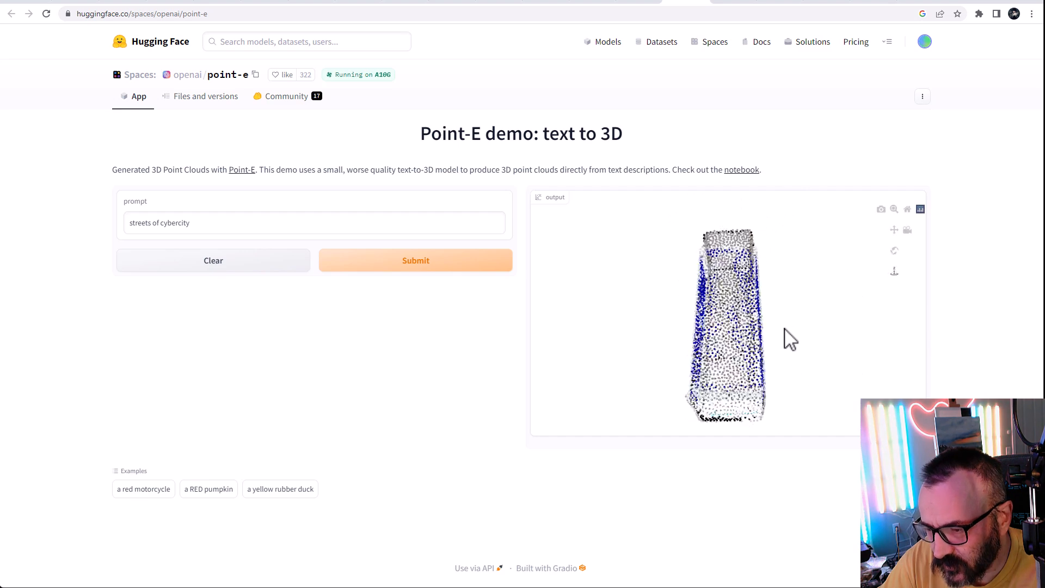
{"action": "left_click_drag", "start_coordinate": [790, 337], "coordinate": [720, 384]}
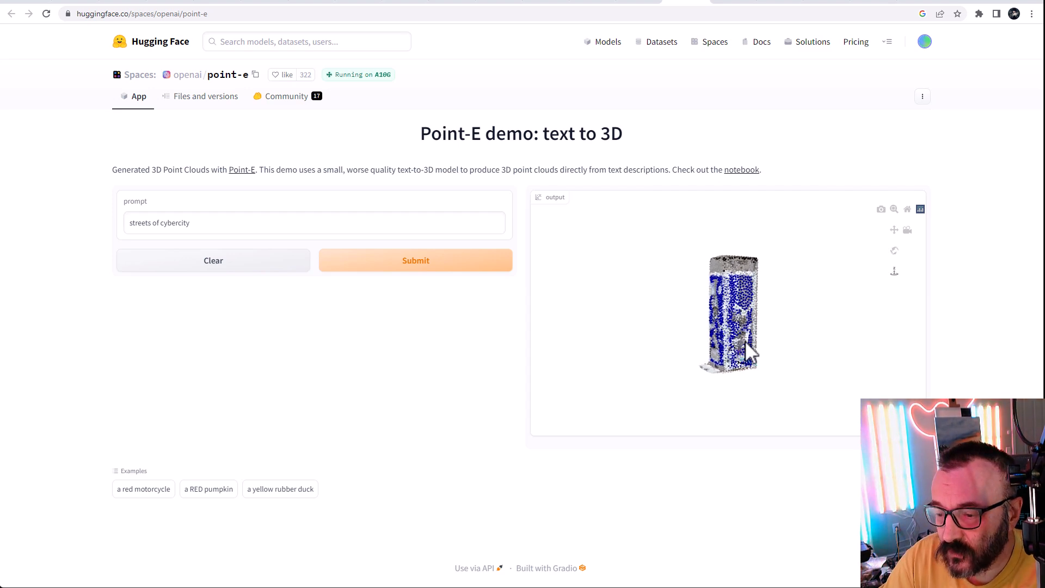
{"action": "left_click_drag", "start_coordinate": [747, 347], "coordinate": [730, 333]}
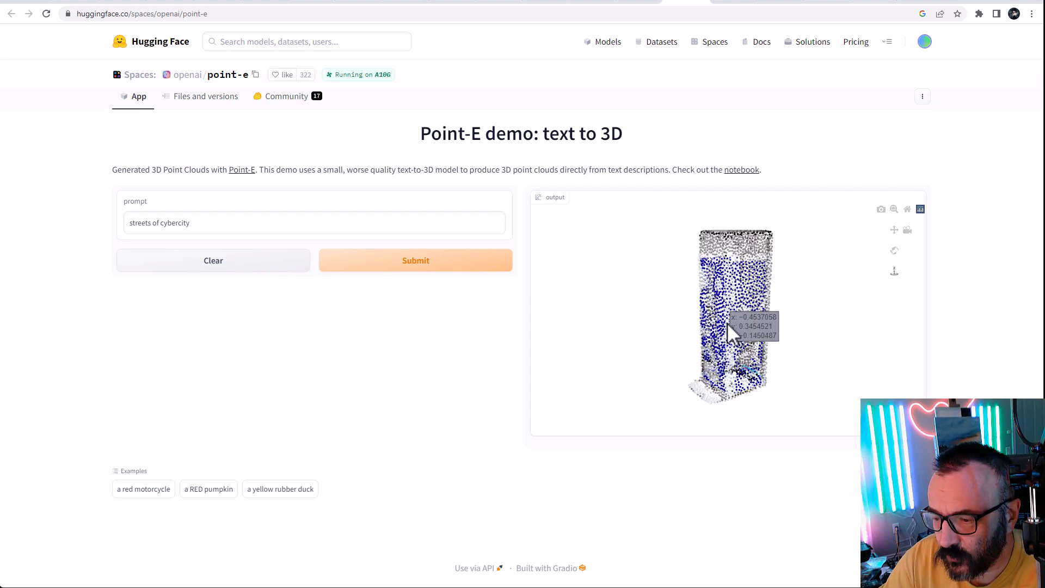
{"action": "left_click_drag", "start_coordinate": [727, 327], "coordinate": [783, 393]}
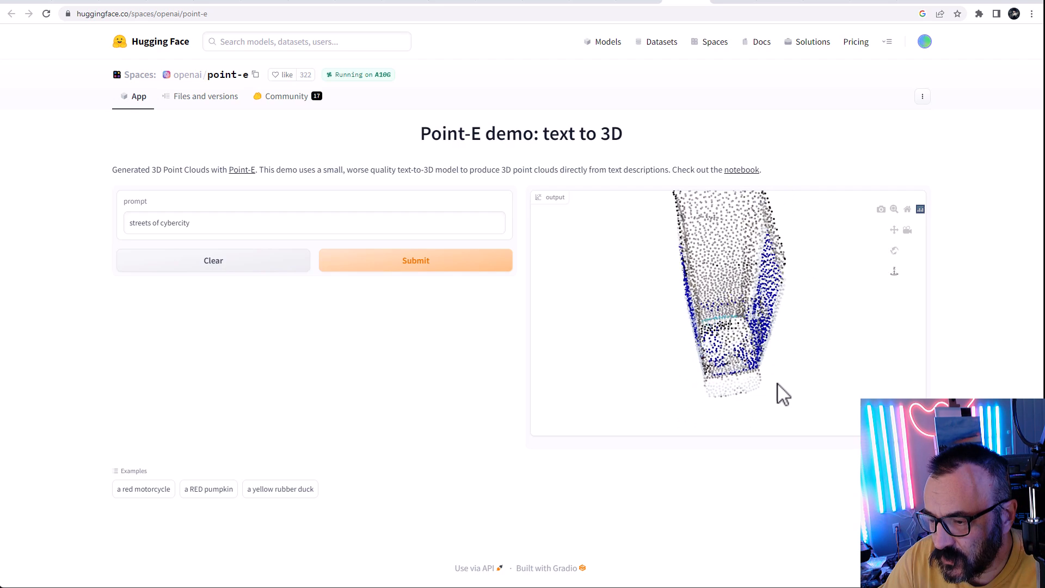
{"action": "left_click_drag", "start_coordinate": [783, 393], "coordinate": [710, 216]}
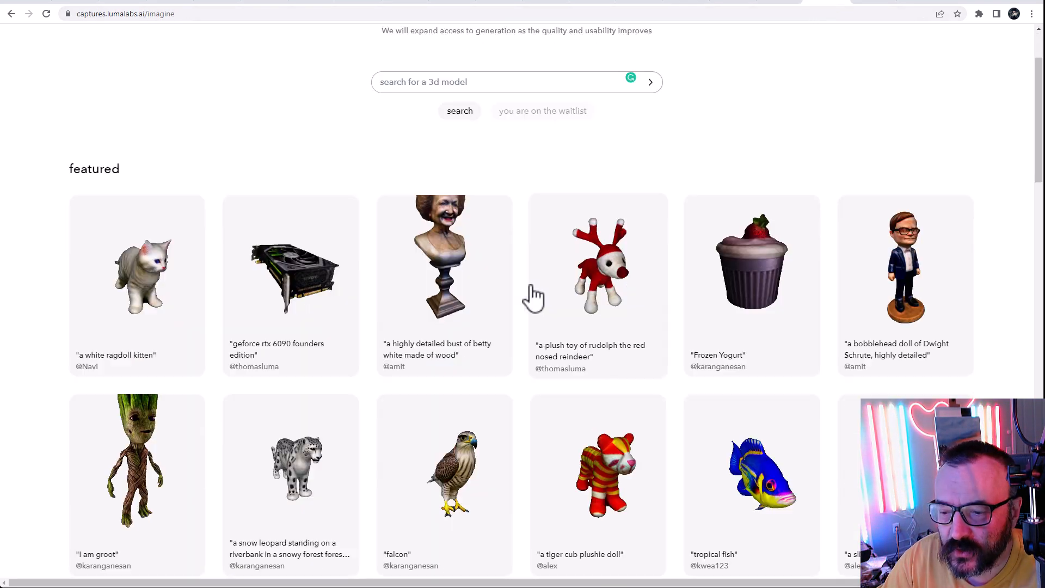
Scroll the featured gallery and orbit the 'I am groot' model to see its back
{"action": "scroll", "scroll_direction": "down", "scroll_amount": 3}
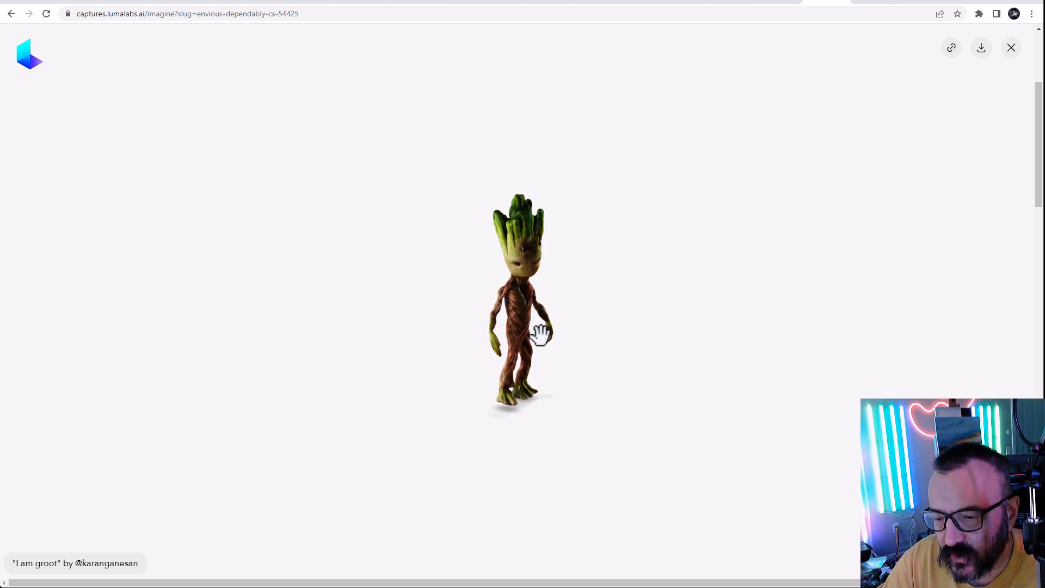
{"action": "left_click_drag", "start_coordinate": [533, 334], "coordinate": [677, 256]}
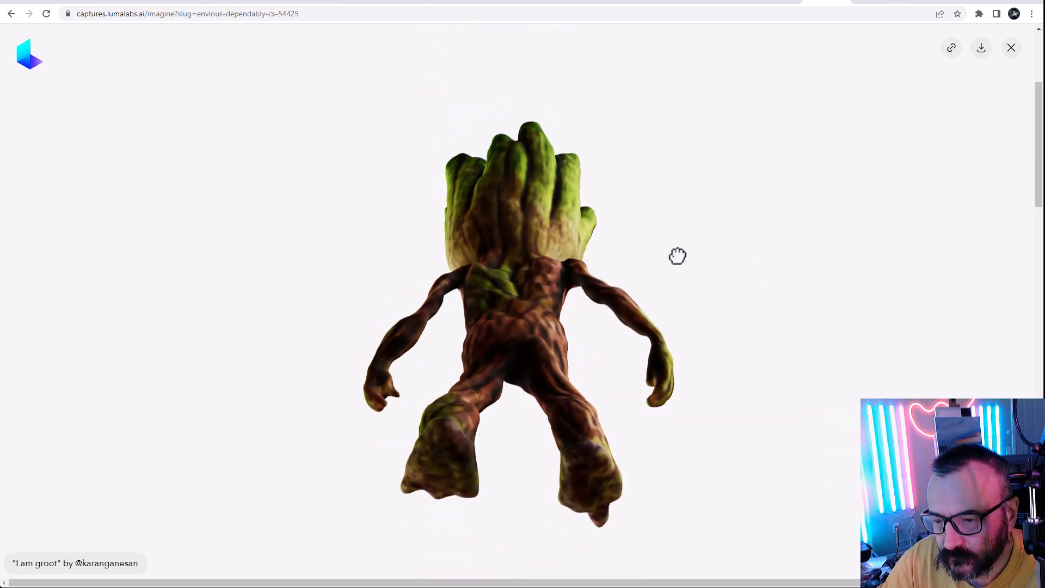
{"action": "scroll", "scroll_direction": "down", "scroll_amount": 3}
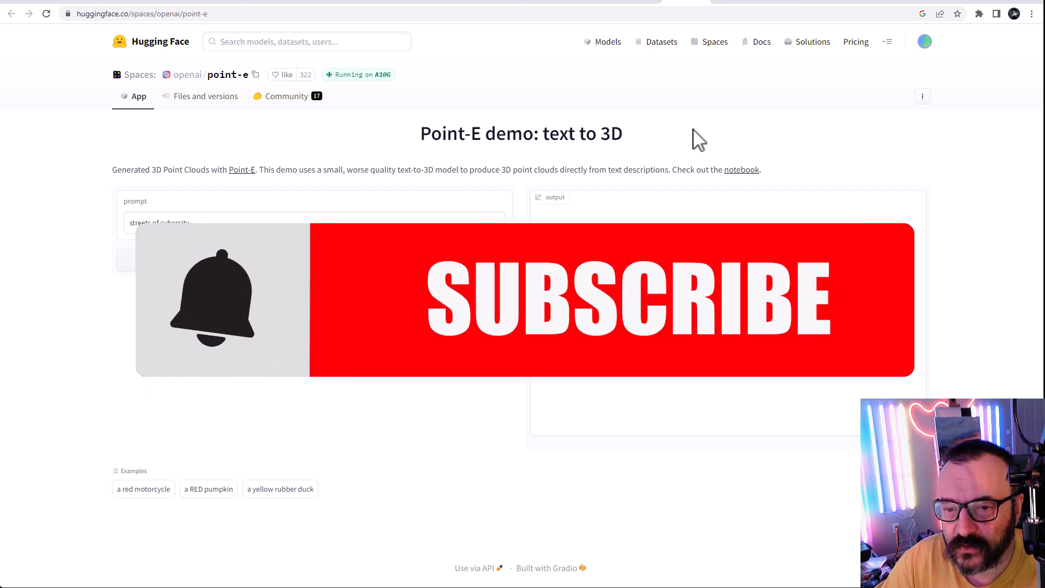
{"action": "left_click", "coordinate": [621, 305]}
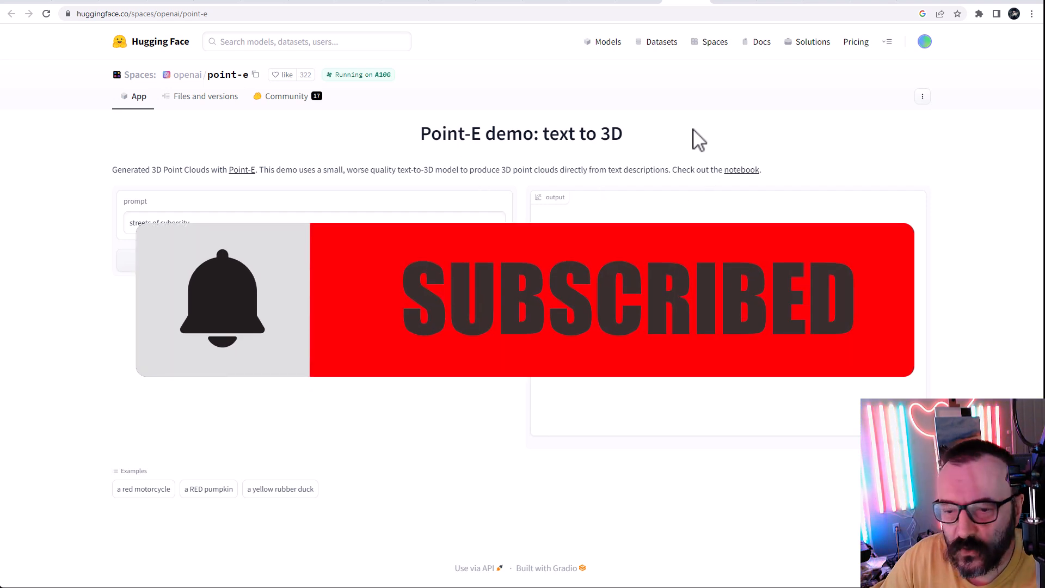